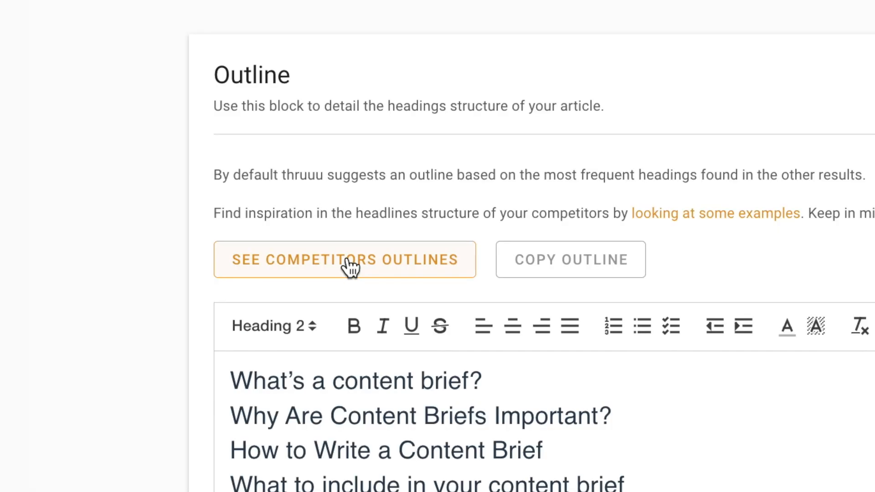
# Append AgencyAnalytics' agency-benefits and 5-steps headings, then list competitors' most frequent headings.
pyautogui.click(345, 260)
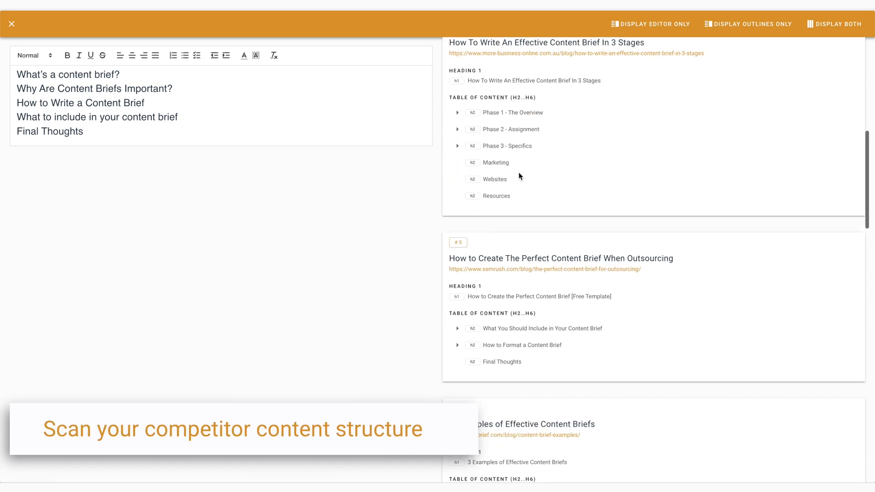
pyautogui.scroll(-3)
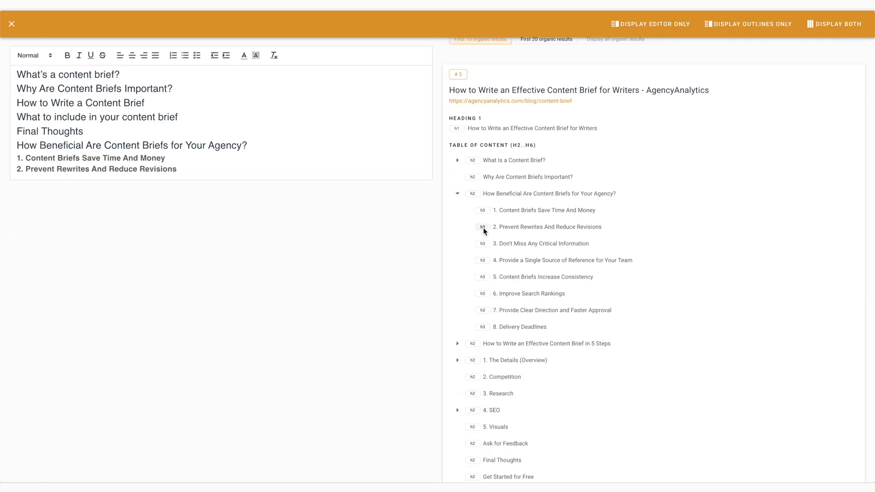
pyautogui.click(548, 344)
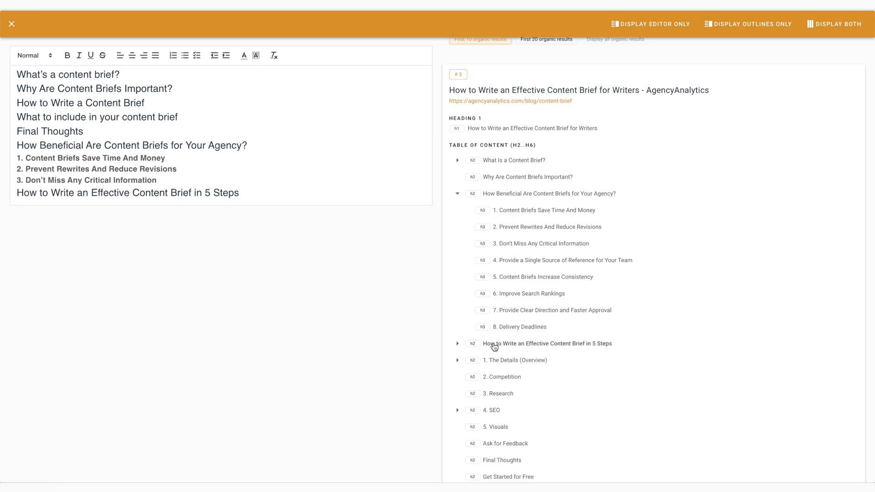
pyautogui.click(438, 138)
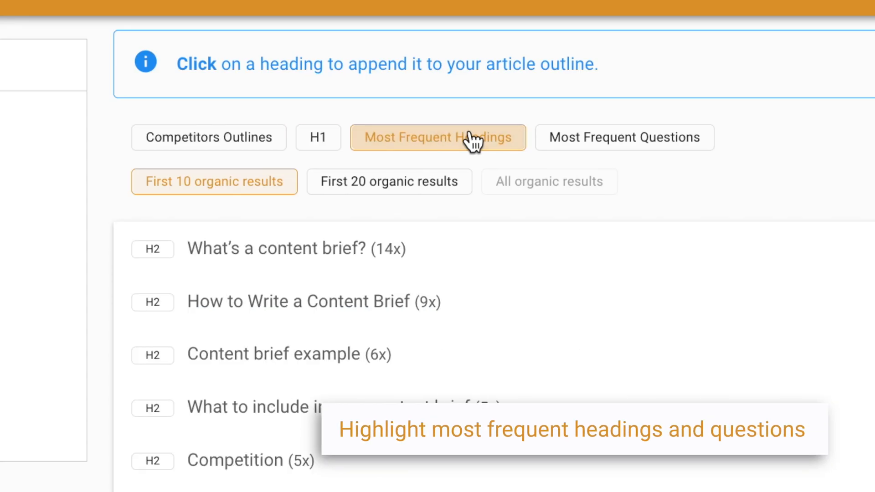
pyautogui.click(624, 138)
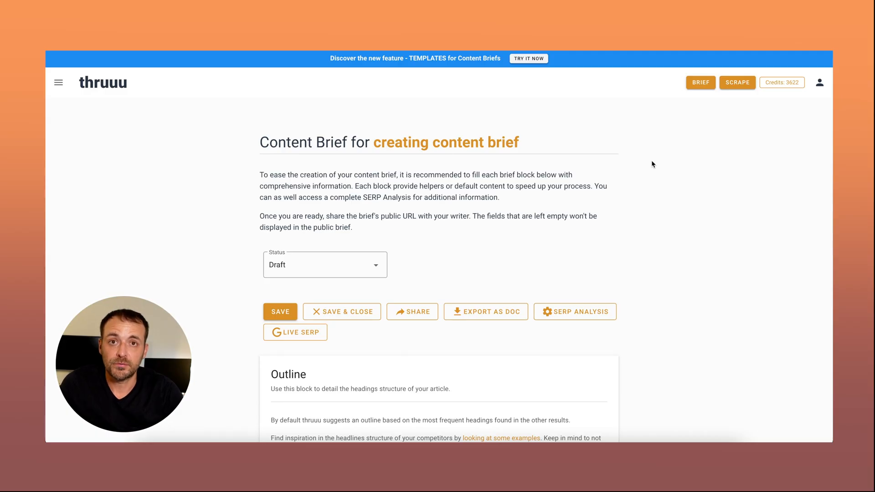
pyautogui.moveTo(429, 150)
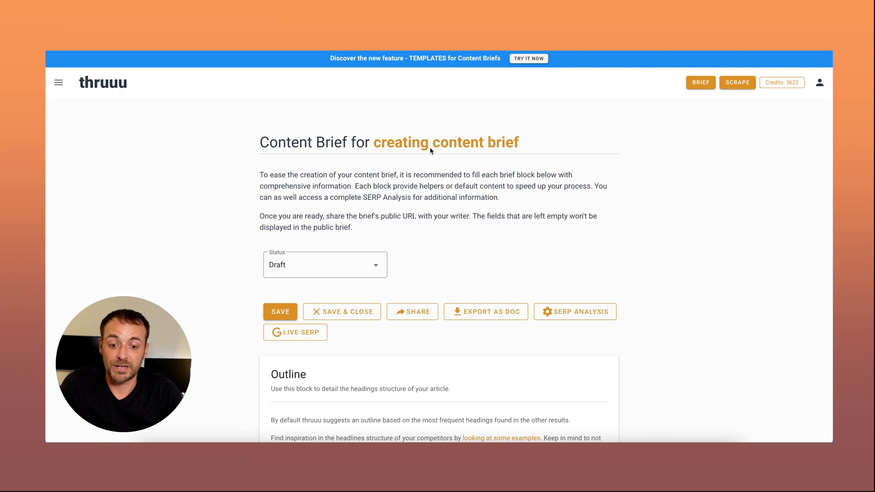
pyautogui.moveTo(604, 158)
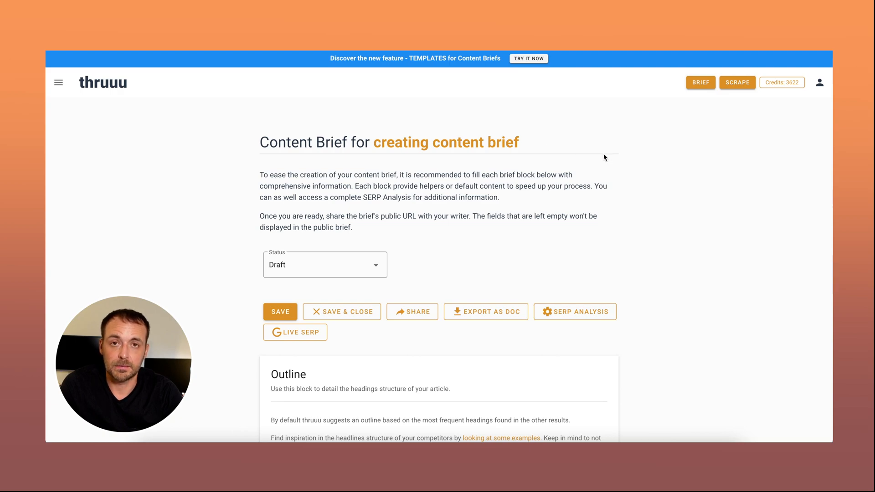
pyautogui.scroll(-3)
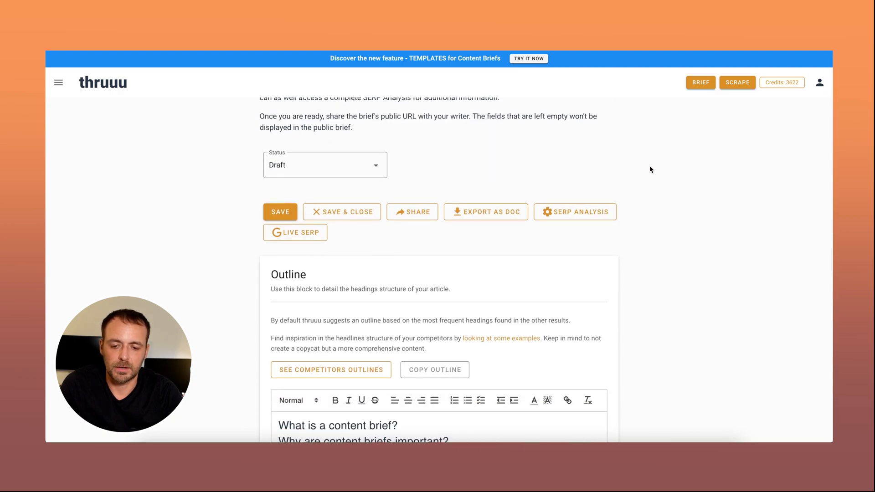
pyautogui.scroll(-3)
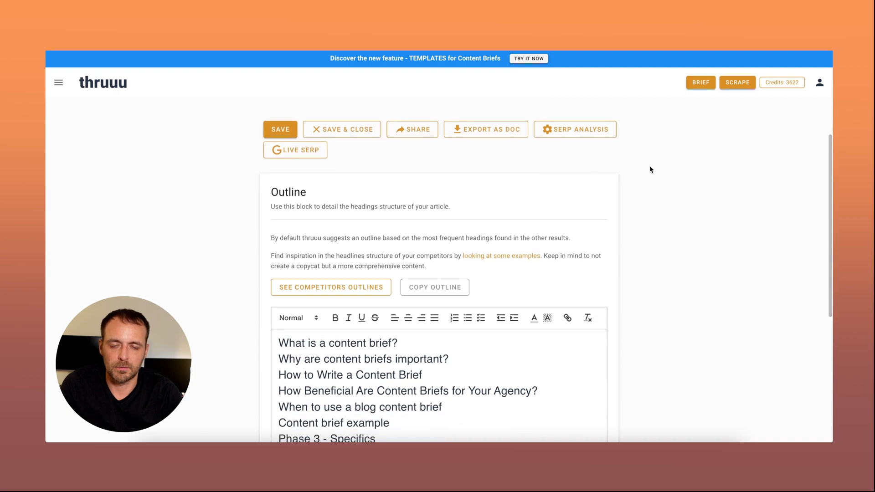
pyautogui.scroll(-3)
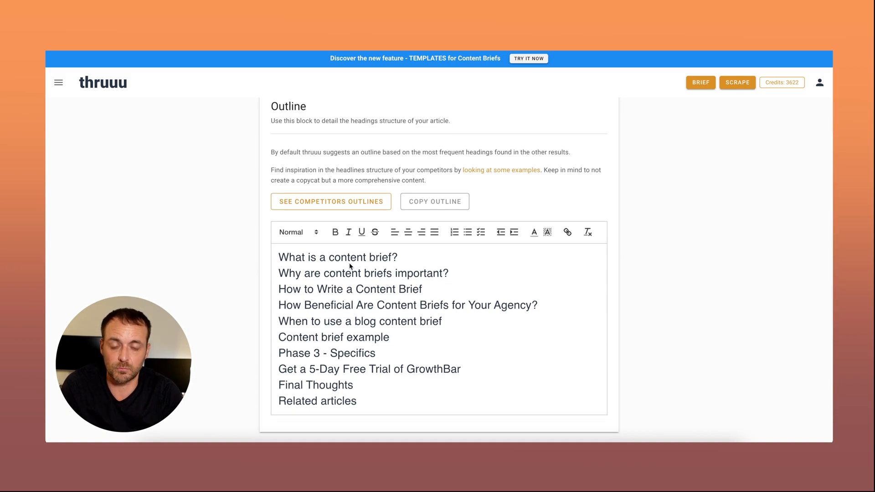
pyautogui.moveTo(418, 263)
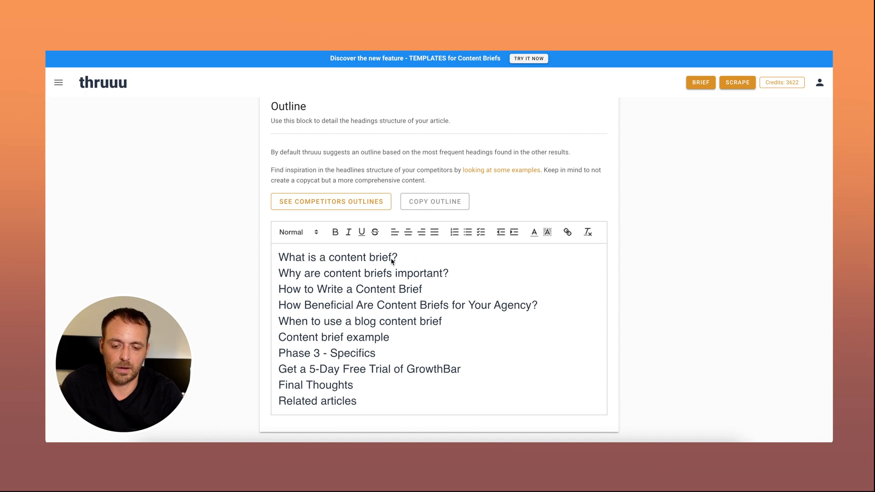
pyautogui.moveTo(314, 268)
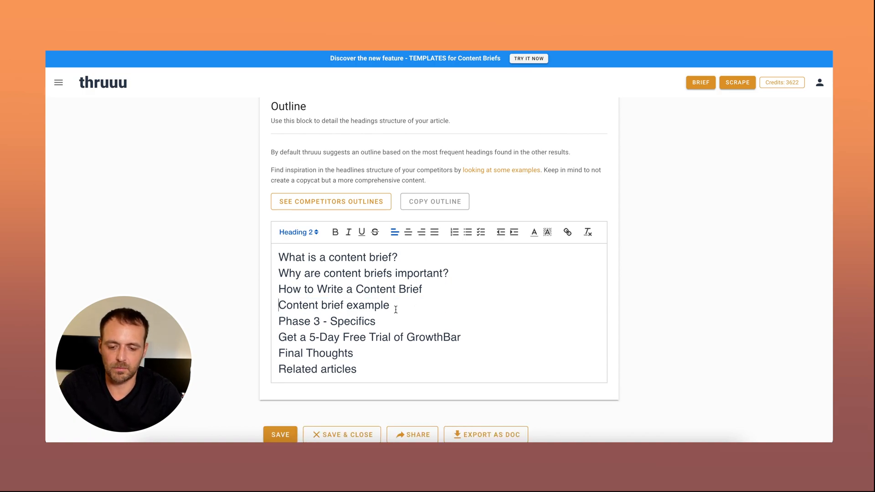
# Rename the heading 'Content brief example' to 'Content brief examples'.
pyautogui.write('s')
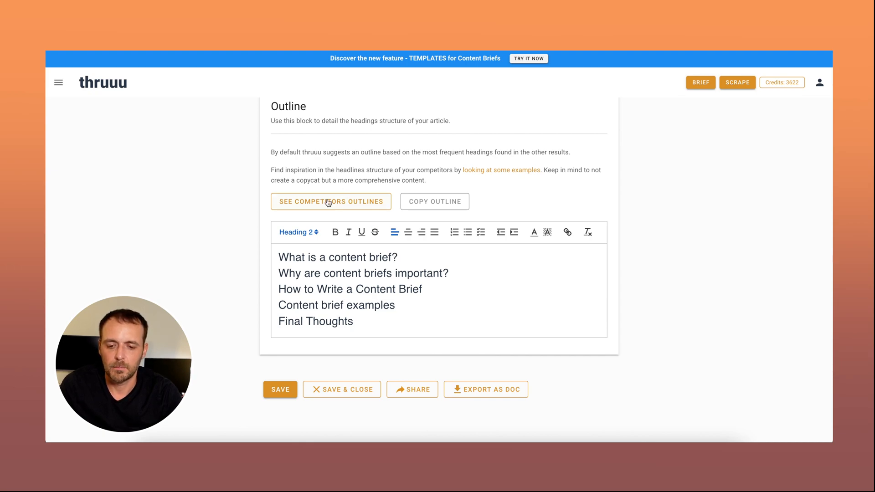
pyautogui.moveTo(306, 205)
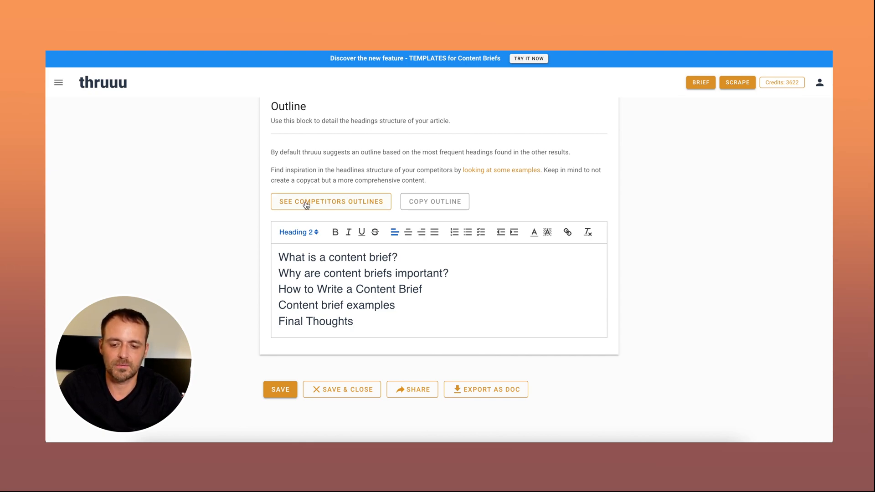
# Review competitors' outlines with GrowthBar's 'How to Write a Content Brief: 9 Steps' section expanded.
pyautogui.click(331, 202)
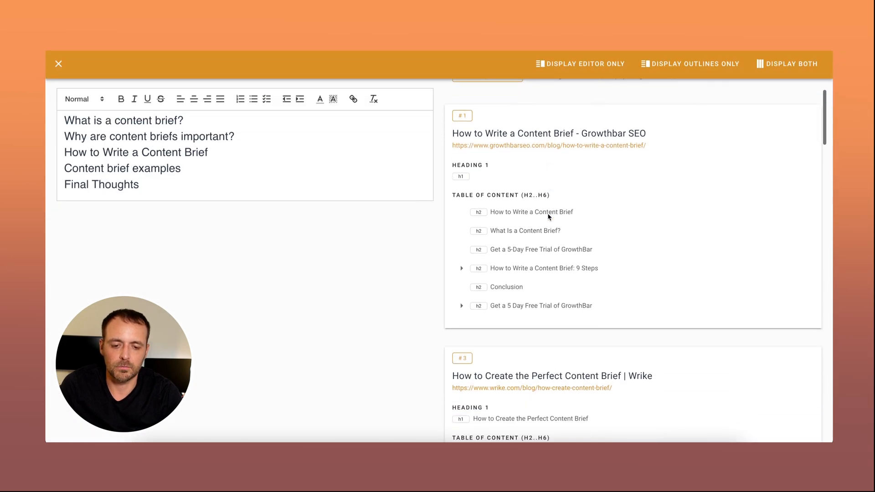
pyautogui.scroll(-3)
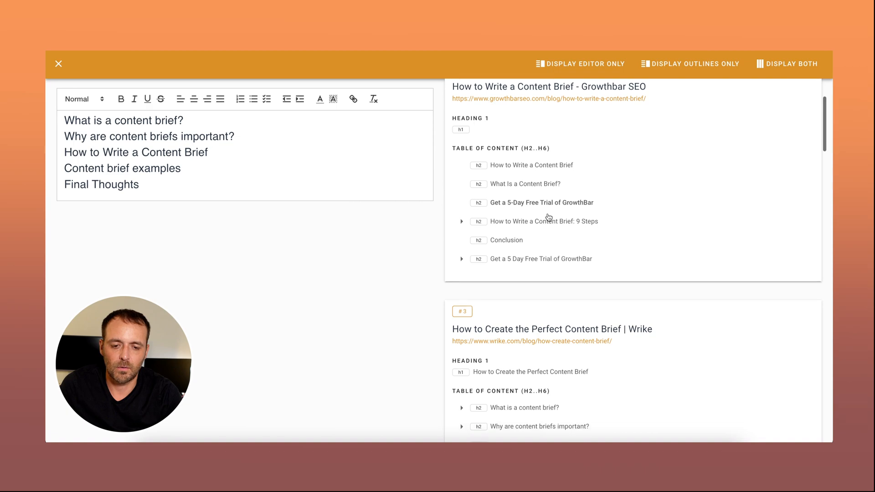
pyautogui.click(461, 220)
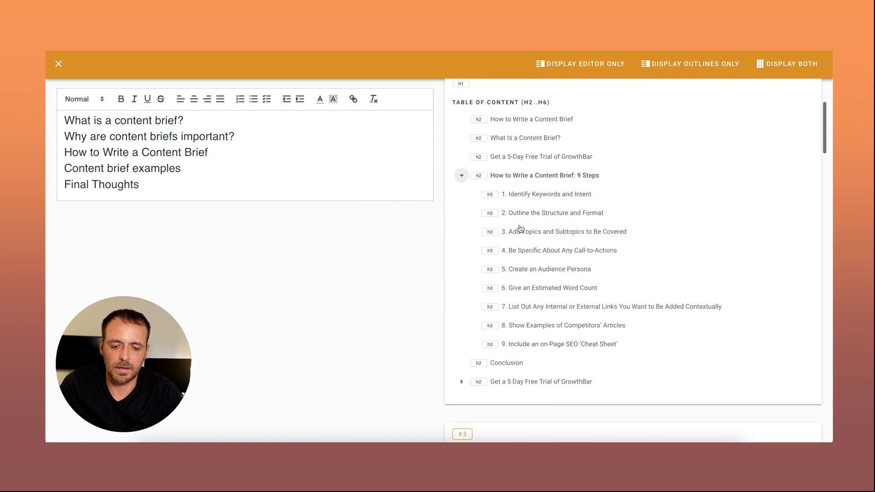
pyautogui.scroll(-3)
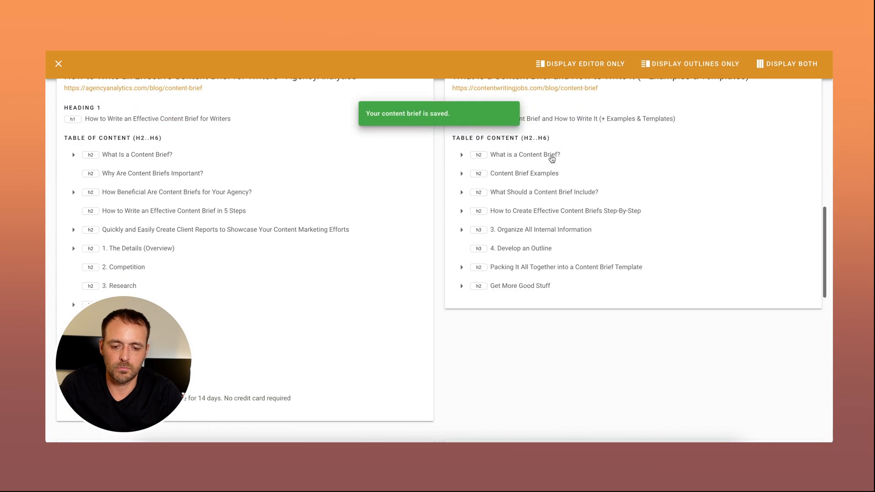
pyautogui.scroll(-3)
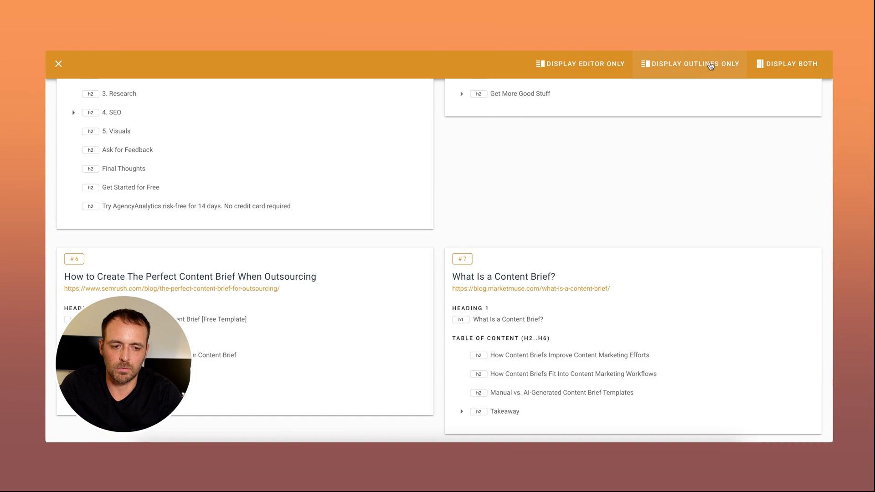
pyautogui.scroll(-3)
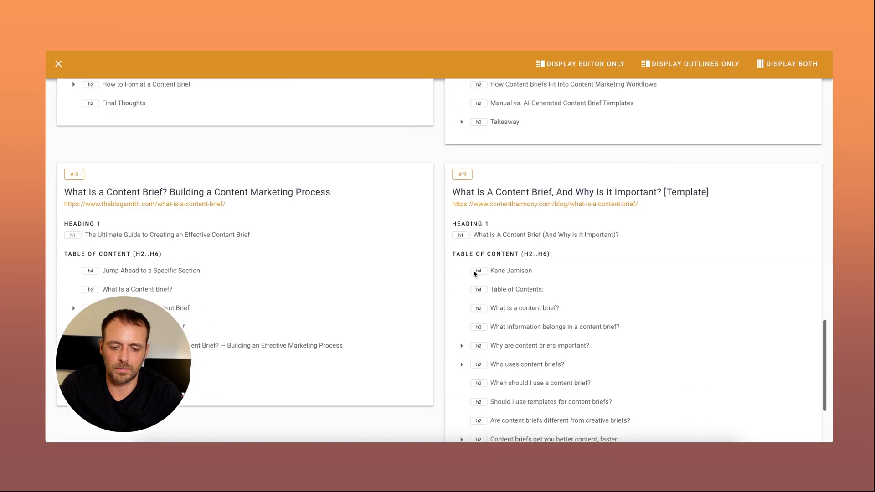
pyautogui.scroll(-3)
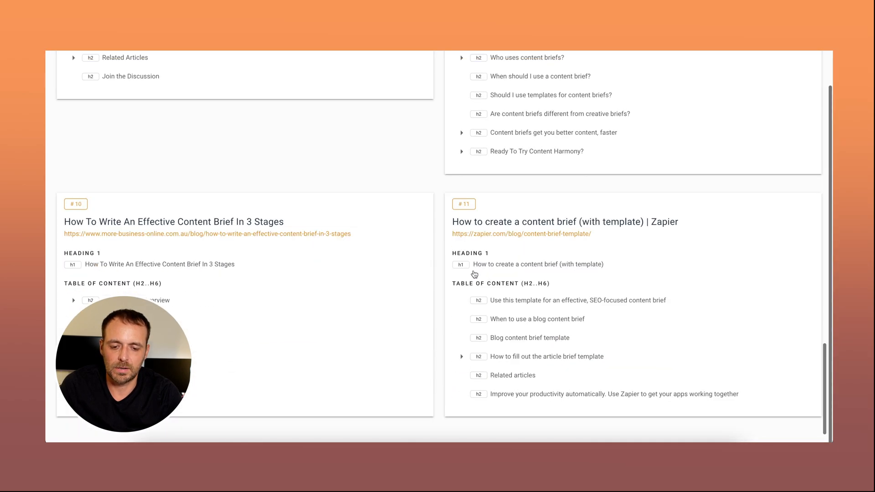
pyautogui.moveTo(584, 140)
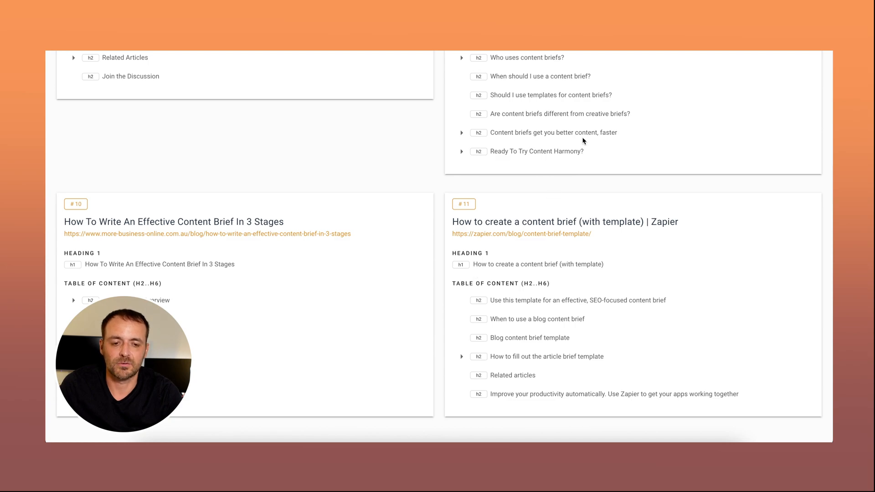
pyautogui.scroll(3)
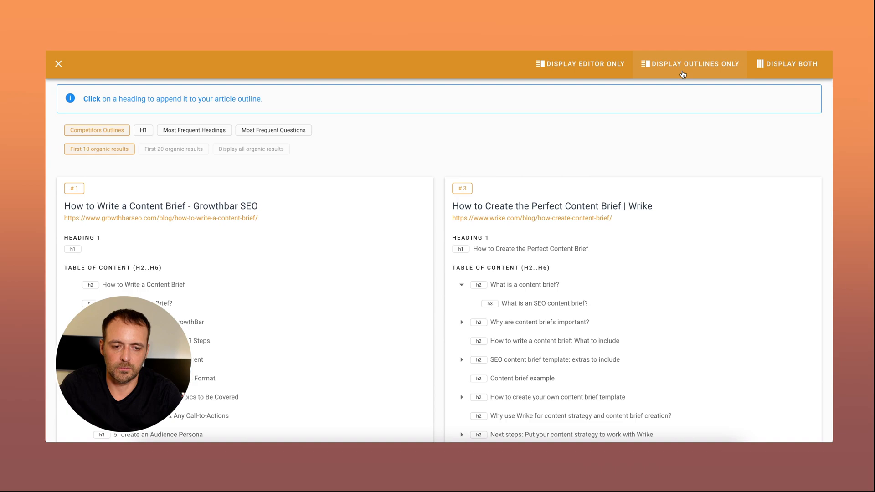
# Remove the appended GrowthBar step headings, leaving the five Heading 2 lines.
pyautogui.click(788, 64)
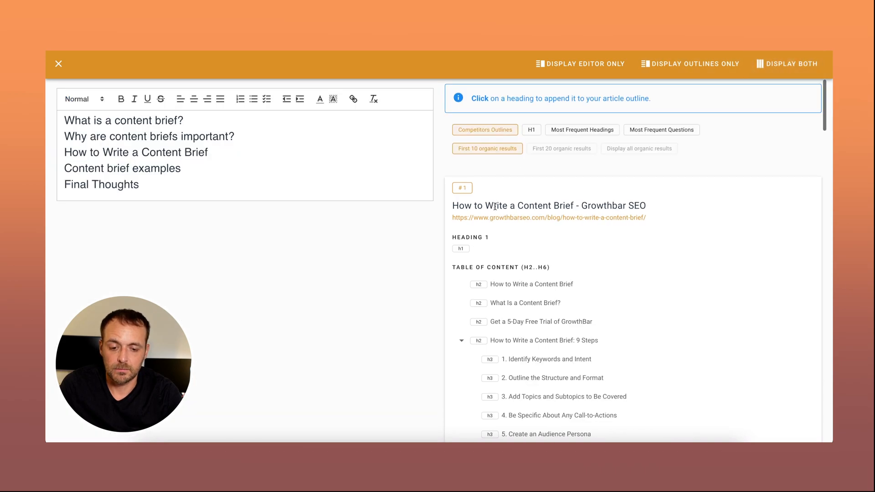
pyautogui.scroll(-3)
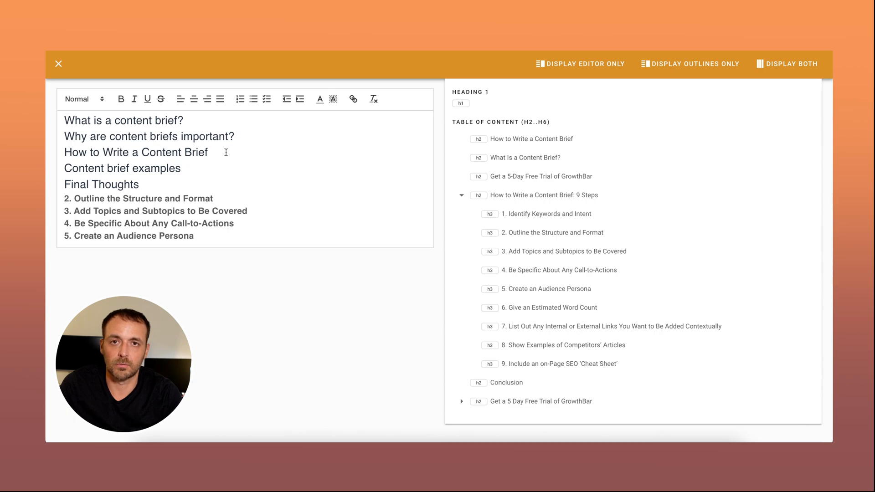
pyautogui.moveTo(202, 236)
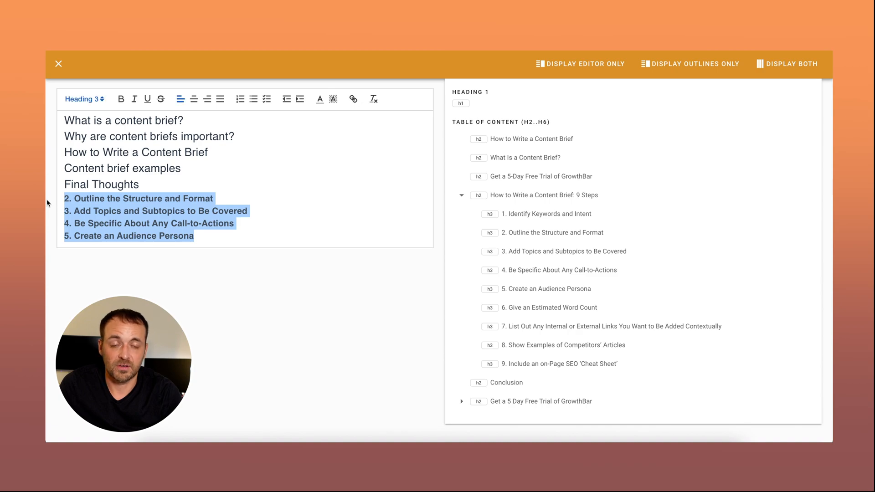
pyautogui.click(84, 98)
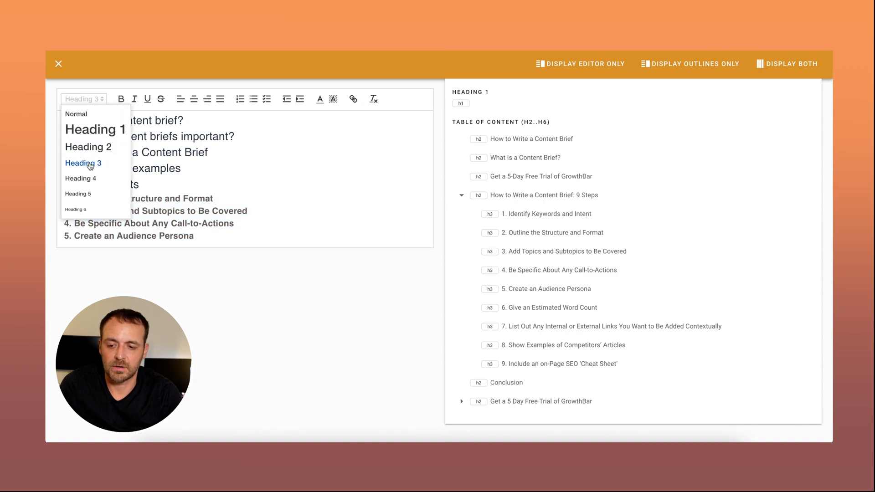
pyautogui.moveTo(95, 129)
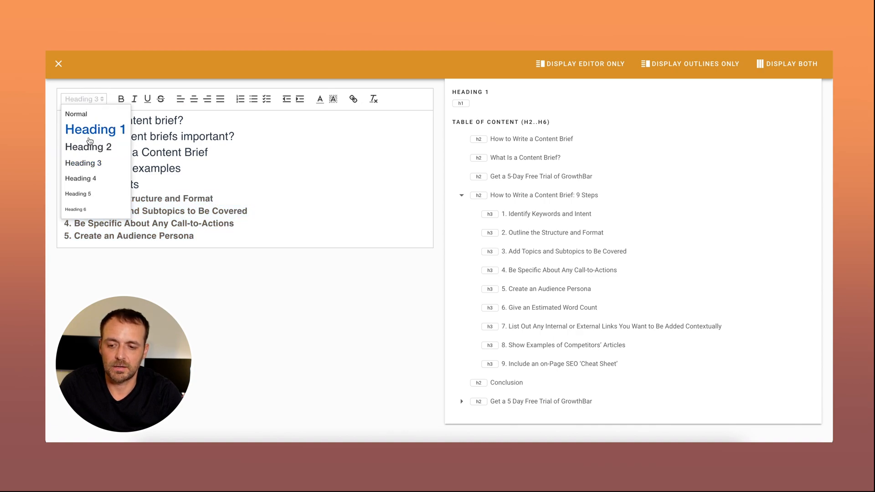
pyautogui.click(89, 146)
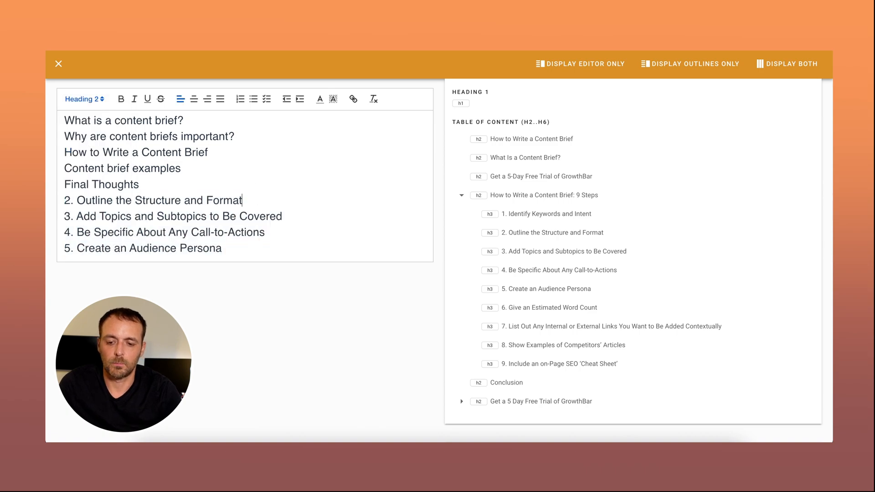
pyautogui.write('dsdsdsds')
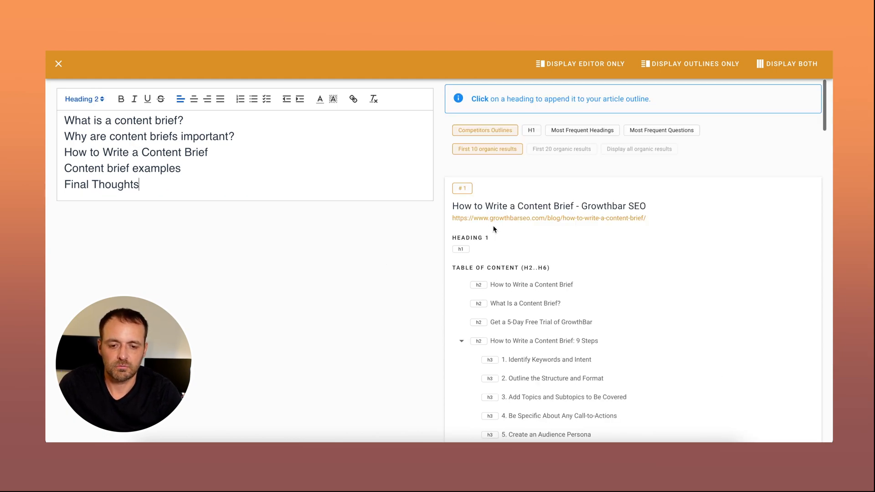
pyautogui.moveTo(485, 132)
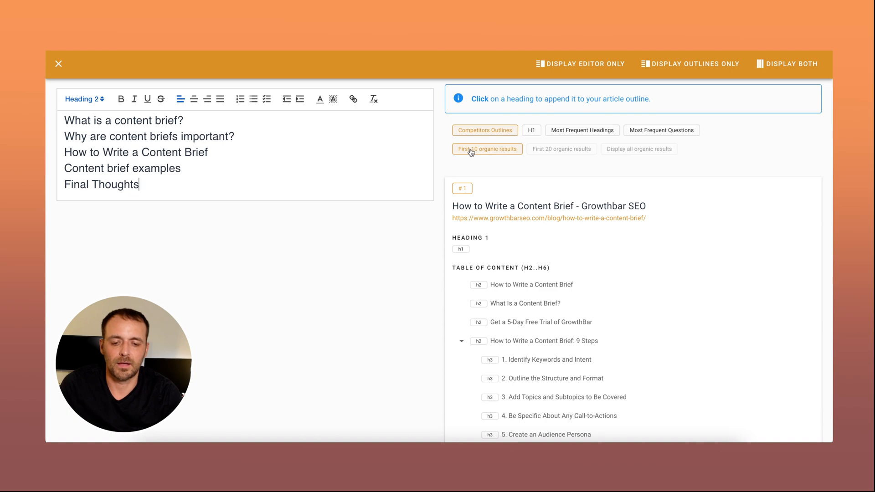
pyautogui.moveTo(573, 148)
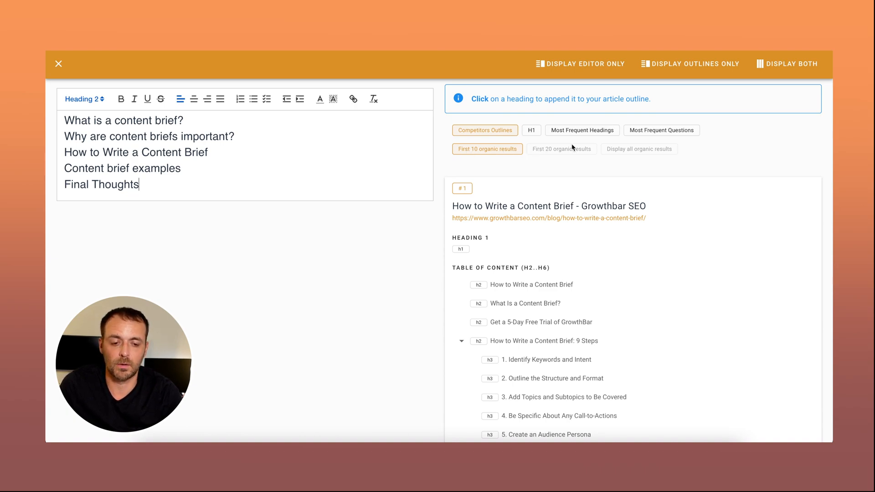
pyautogui.moveTo(556, 152)
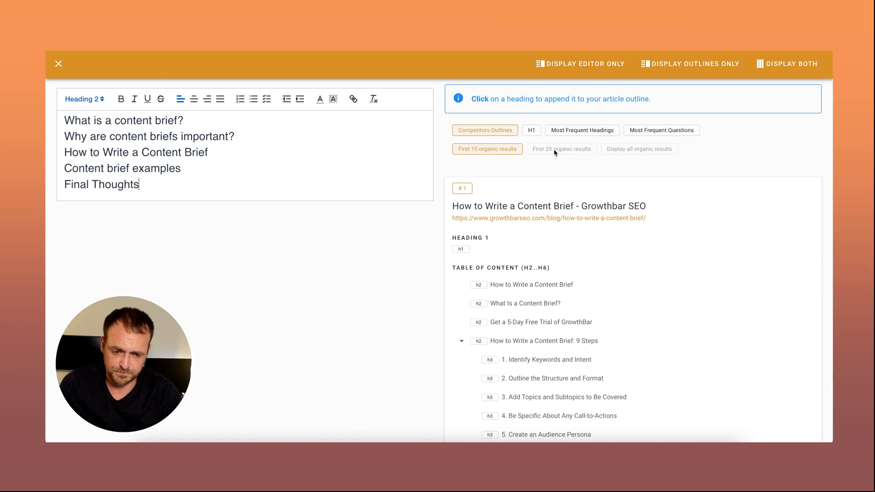
# List the H1 titles of the first 10 organic results.
pyautogui.click(530, 130)
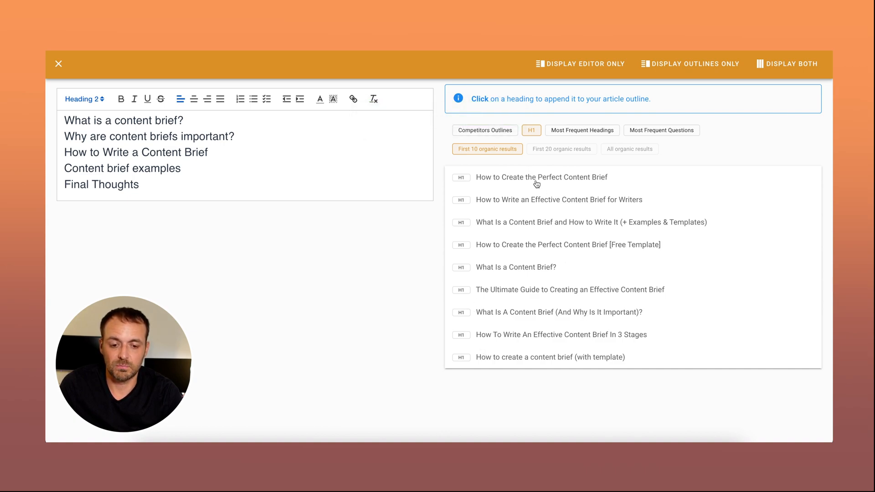
pyautogui.moveTo(583, 192)
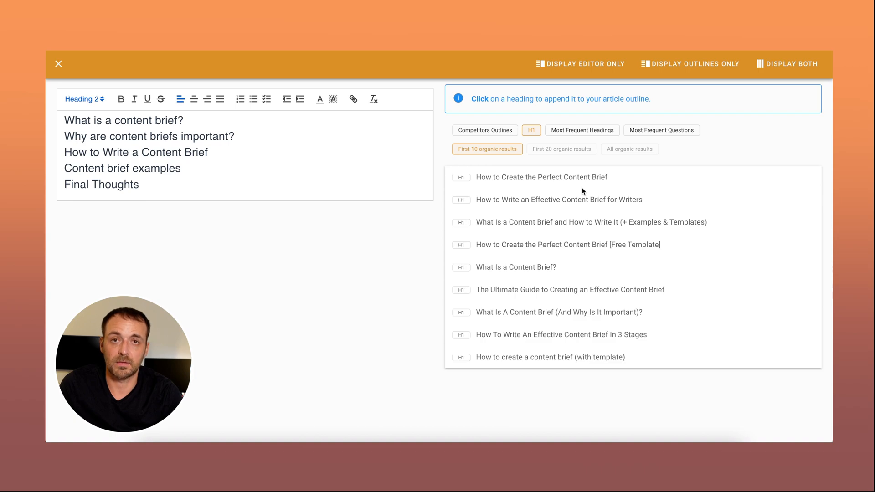
pyautogui.moveTo(540, 193)
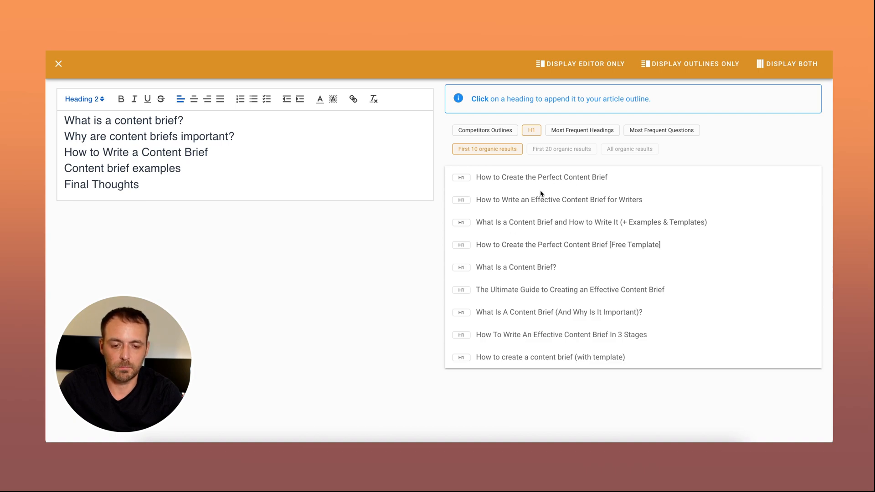
pyautogui.moveTo(516, 337)
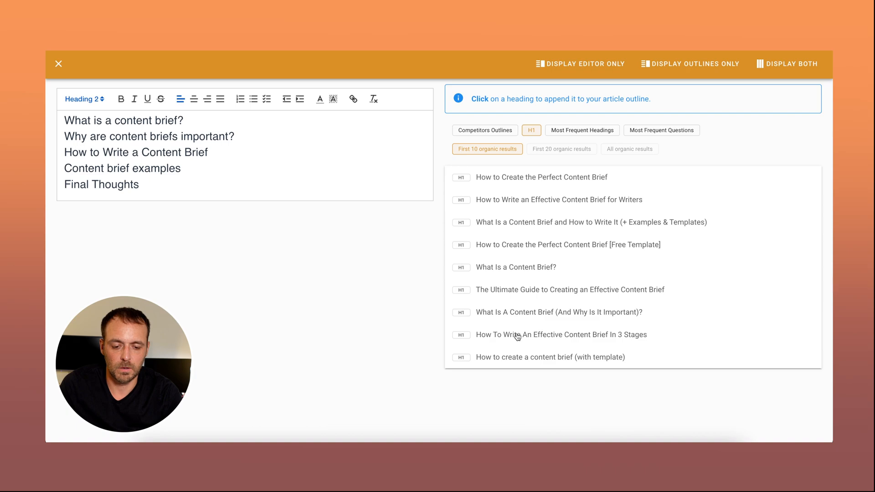
# Replace the appended 3 Stages title with the H1 'How To Create An Effective Content Brief'.
pyautogui.click(561, 334)
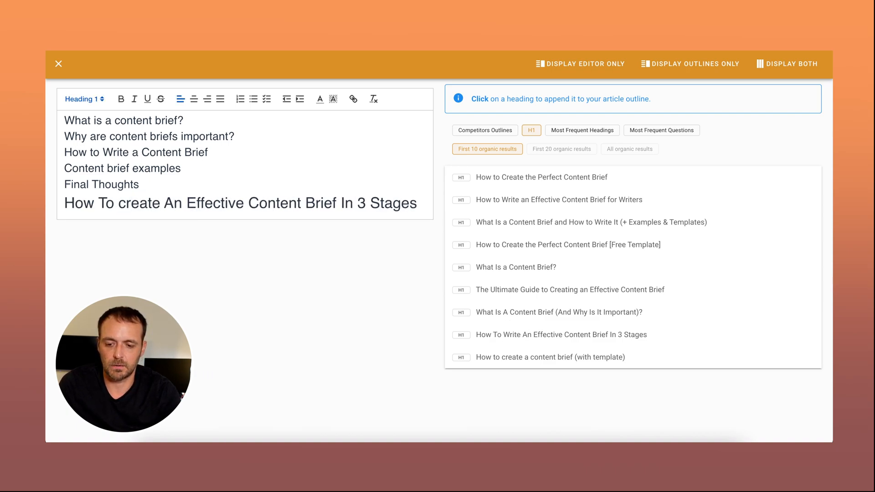
pyautogui.click(126, 203)
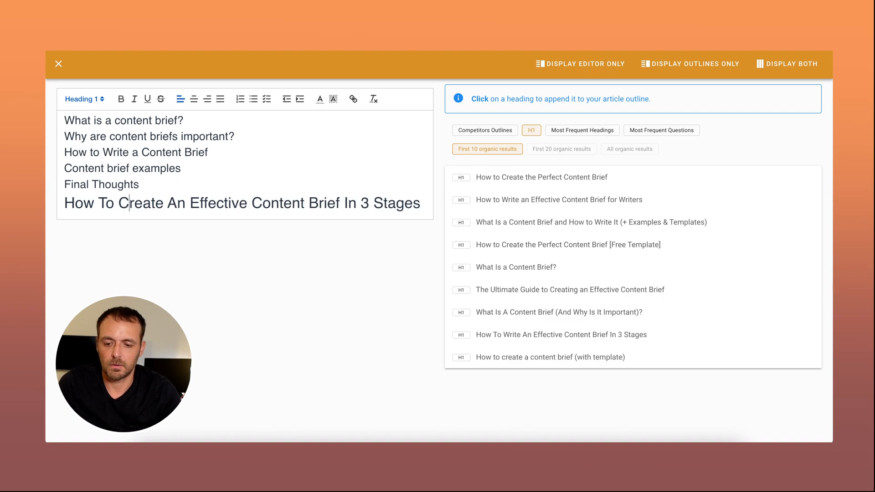
pyautogui.press('Backspace')
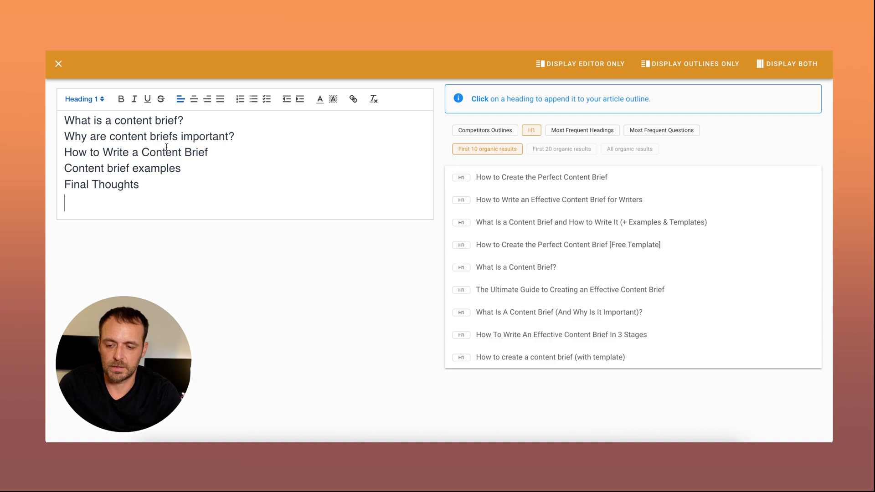
pyautogui.write('How To Create An Effective Content Brief')
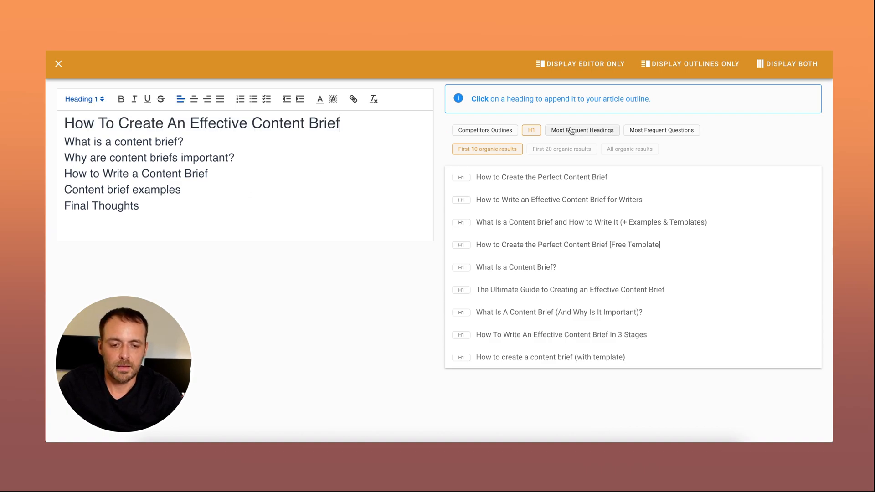
# List competitors' most frequent H2 headings with occurrence counts.
pyautogui.click(582, 130)
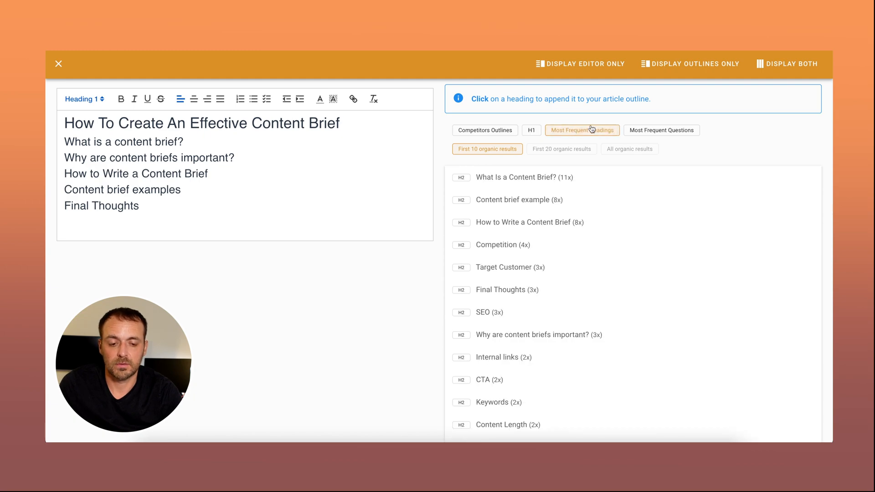
pyautogui.moveTo(537, 192)
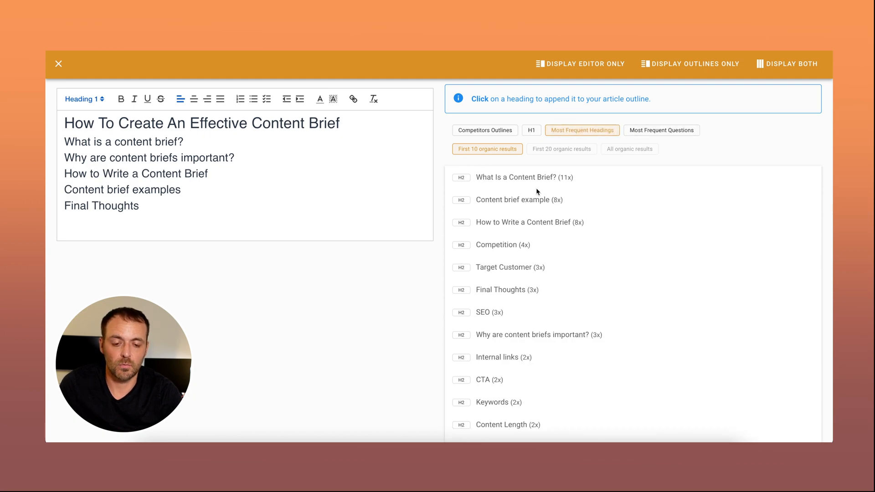
pyautogui.moveTo(601, 187)
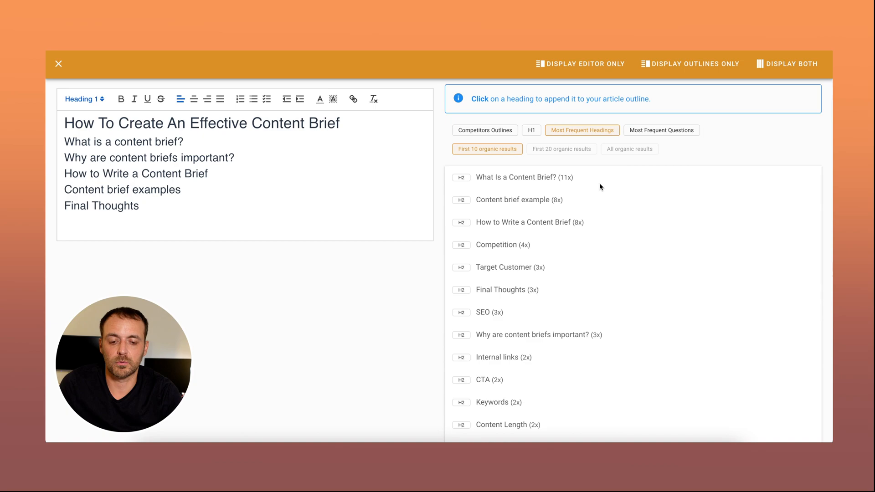
pyautogui.moveTo(483, 183)
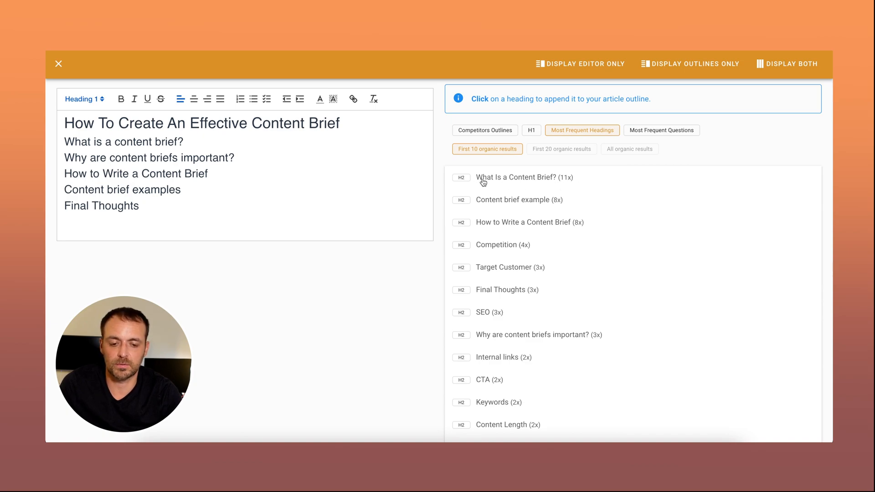
pyautogui.moveTo(575, 182)
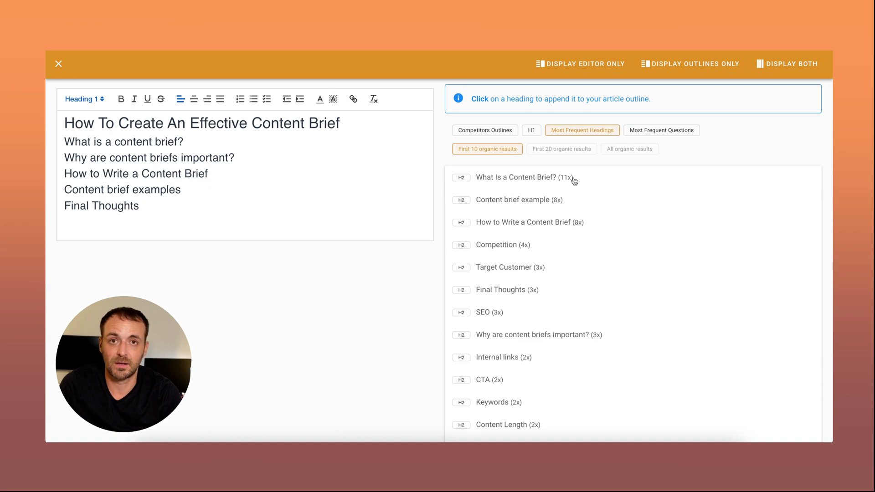
pyautogui.moveTo(471, 178)
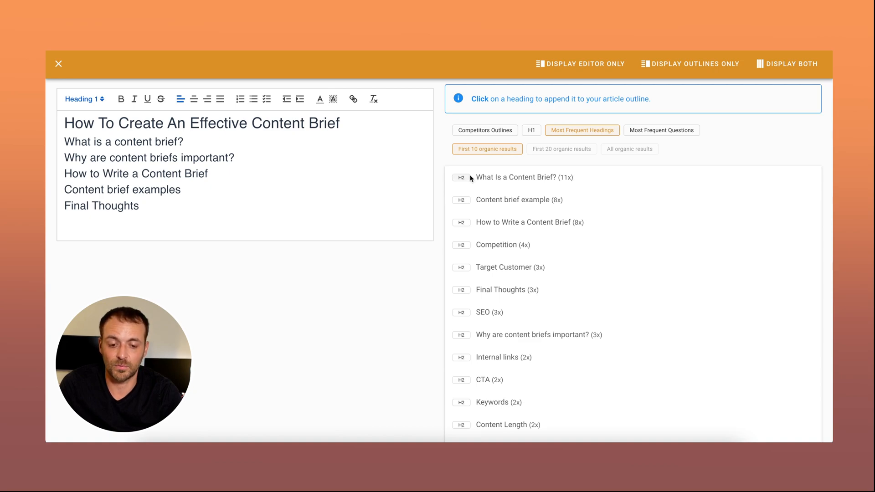
pyautogui.moveTo(533, 206)
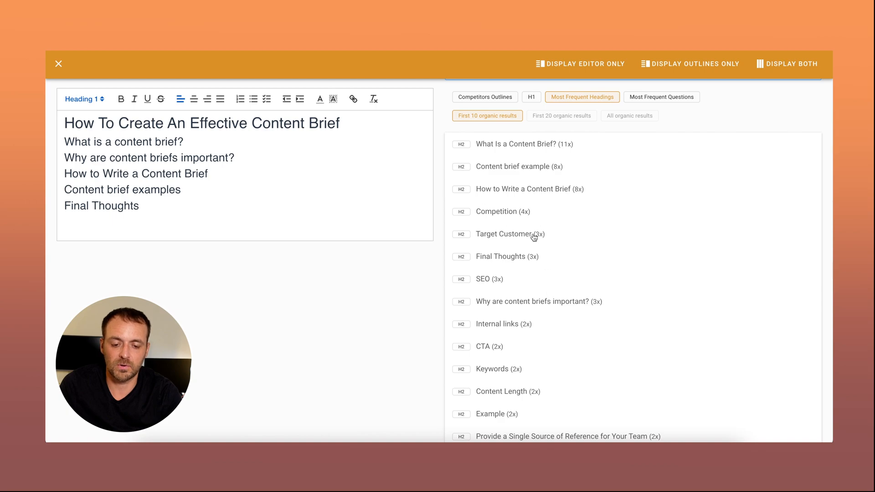
pyautogui.moveTo(608, 220)
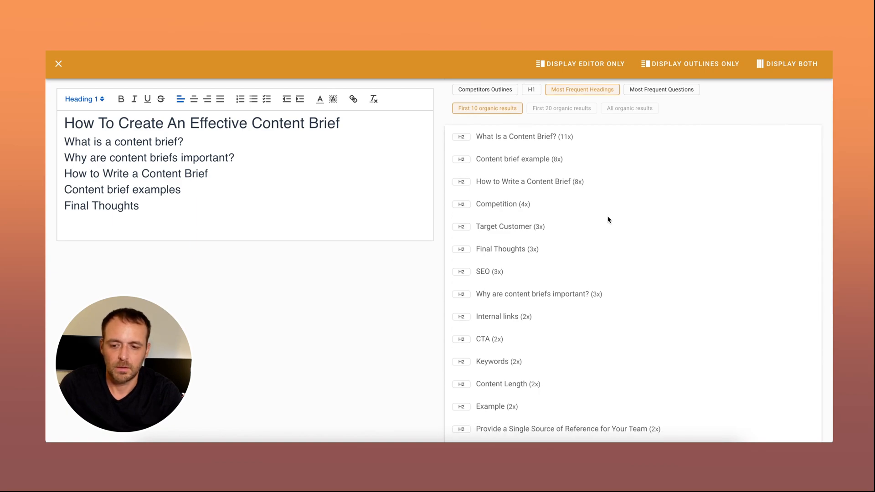
# Insert Competition, Target Customer, Internal links, CTA, Keywords and Content Length after 'How to Write a Content Brief'.
pyautogui.doubleClick(124, 157)
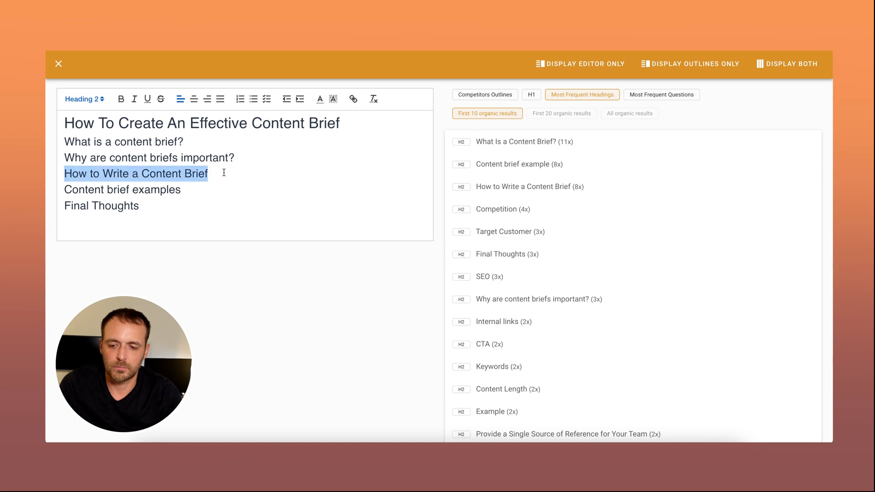
pyautogui.click(207, 173)
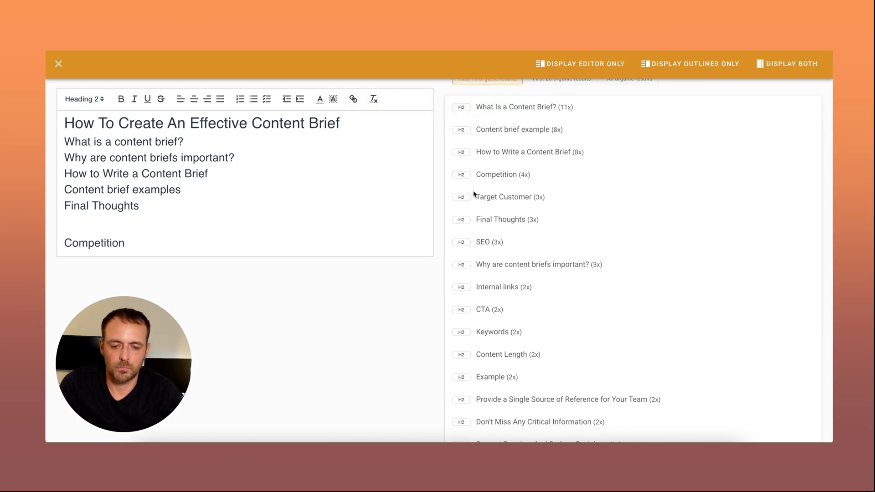
pyautogui.click(462, 197)
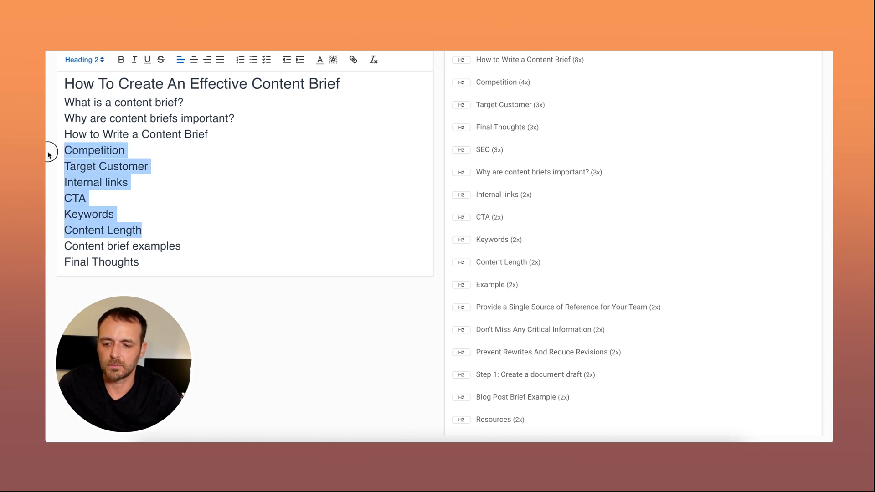
# Make the six lines Heading 3 under 'What to include in your content brief'.
pyautogui.click(84, 60)
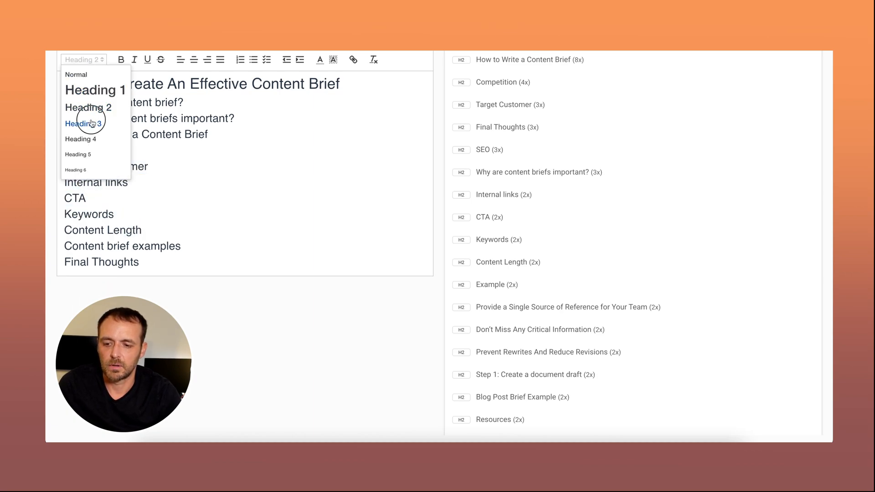
pyautogui.click(82, 123)
pyautogui.write('What to include in y')
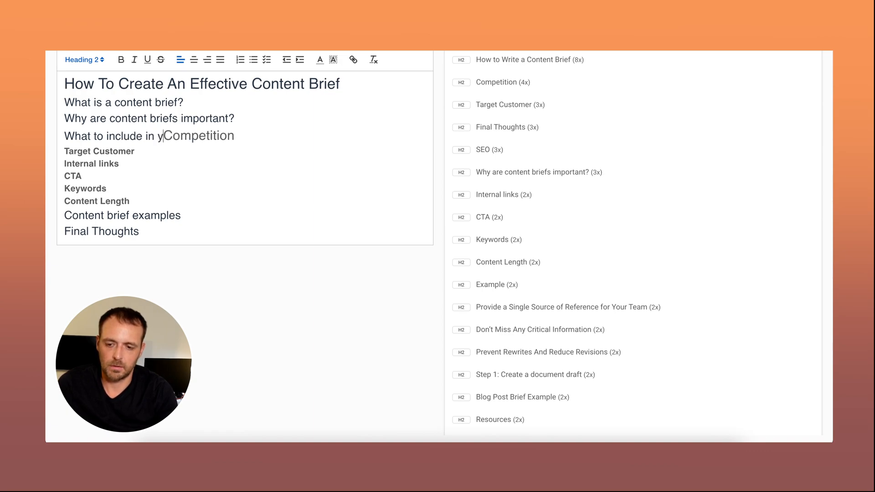
pyautogui.write('our content brief')
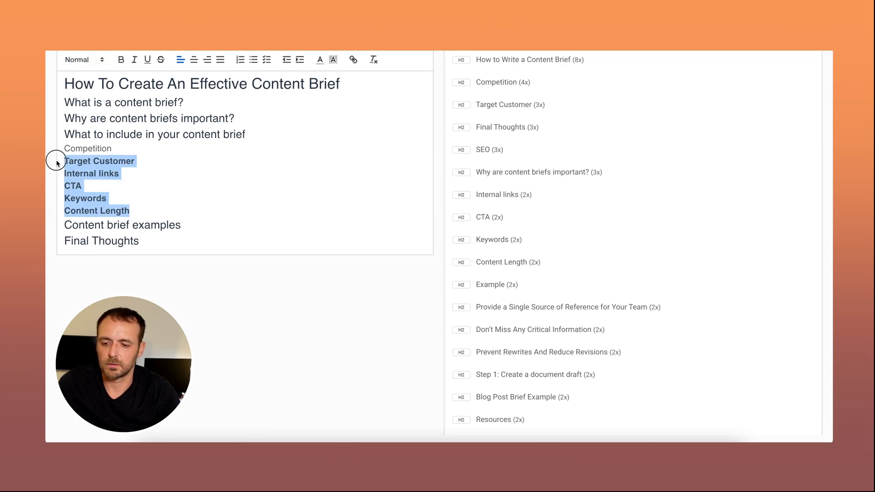
pyautogui.click(83, 60)
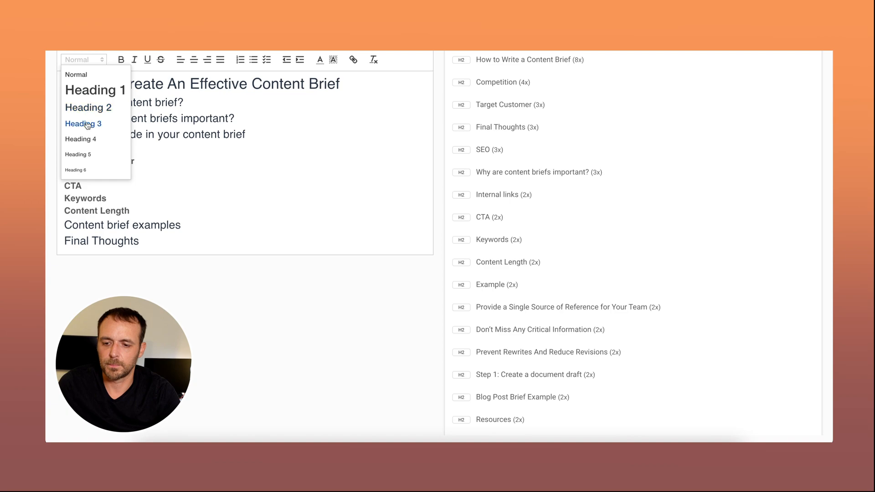
pyautogui.click(83, 123)
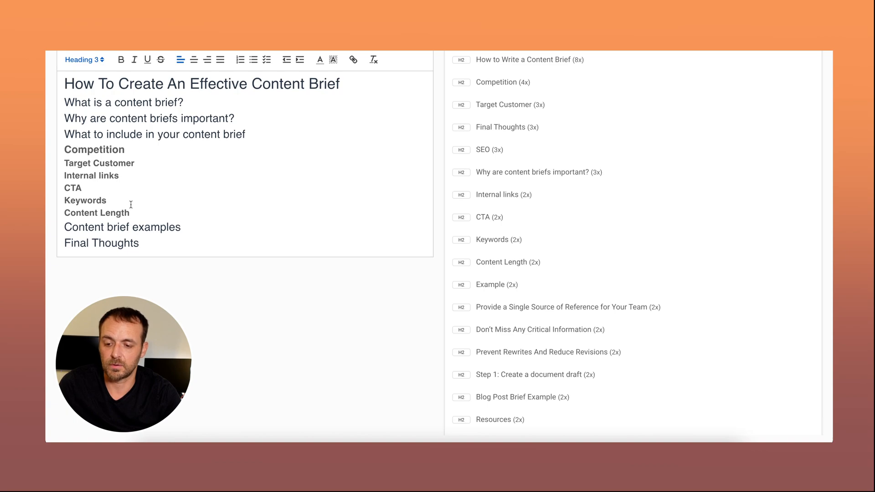
pyautogui.moveTo(567, 149)
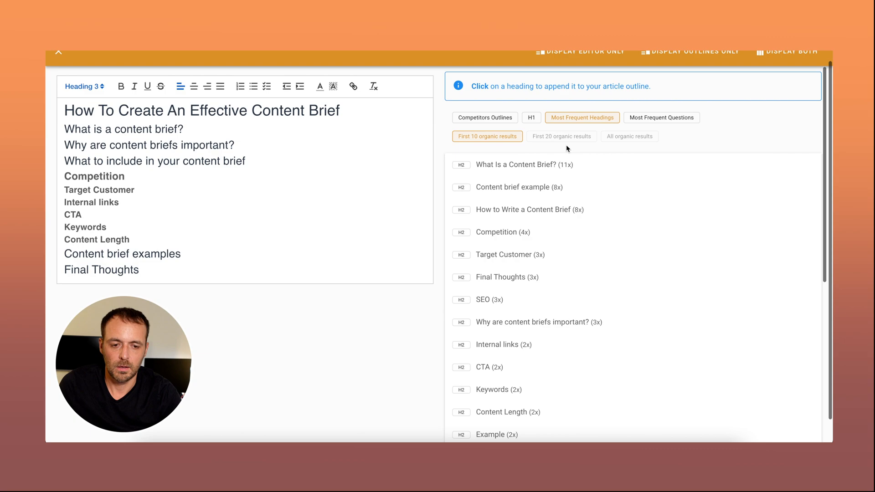
# List competitors' most frequent questions and place the caret after 'What is a content brief?'.
pyautogui.click(662, 118)
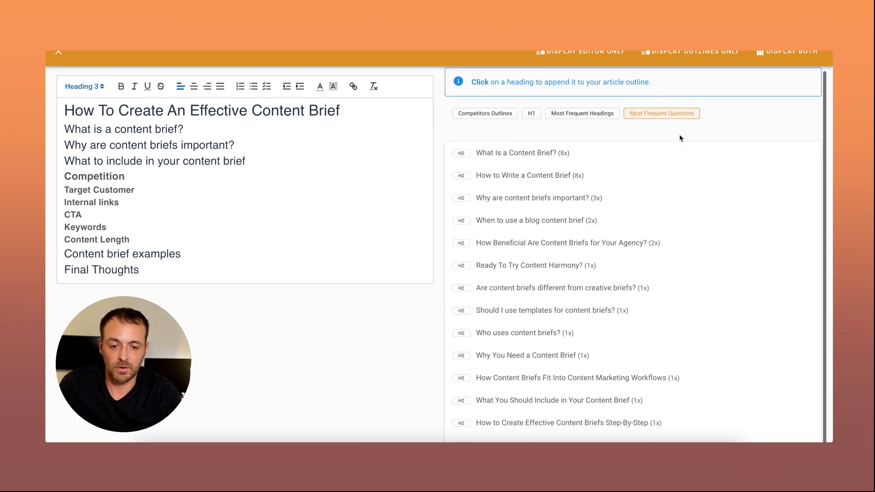
pyautogui.moveTo(599, 125)
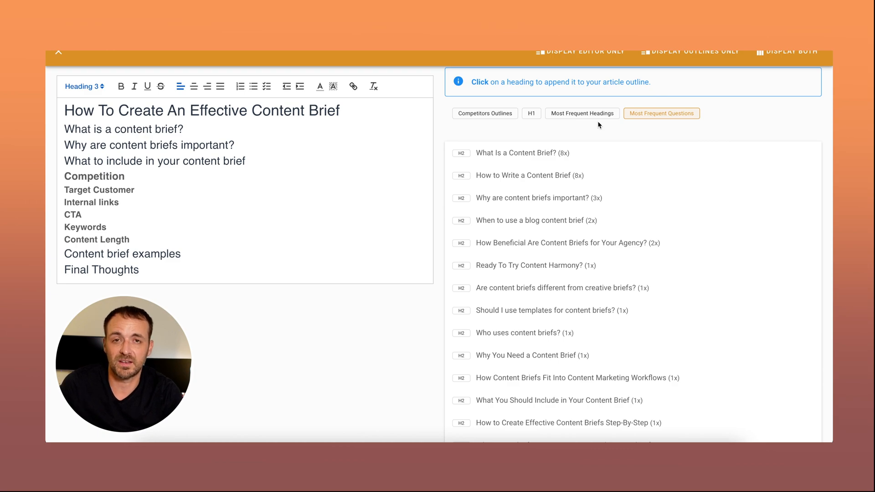
pyautogui.moveTo(595, 154)
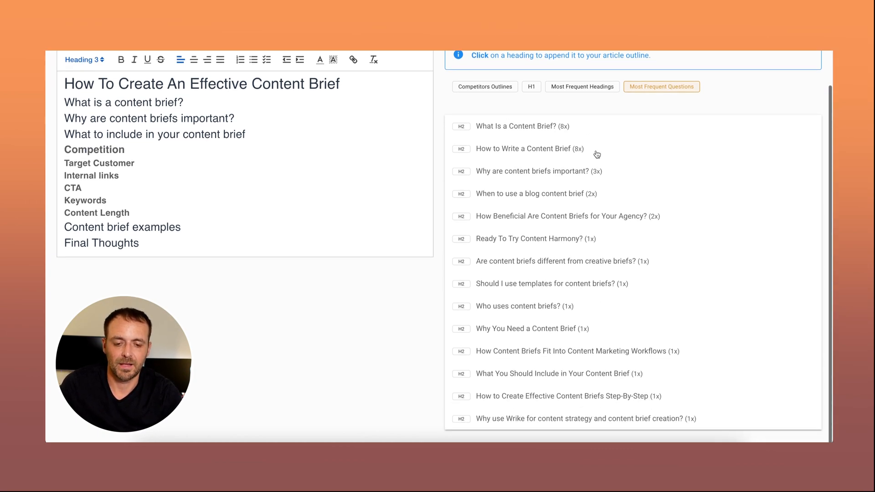
pyautogui.moveTo(568, 312)
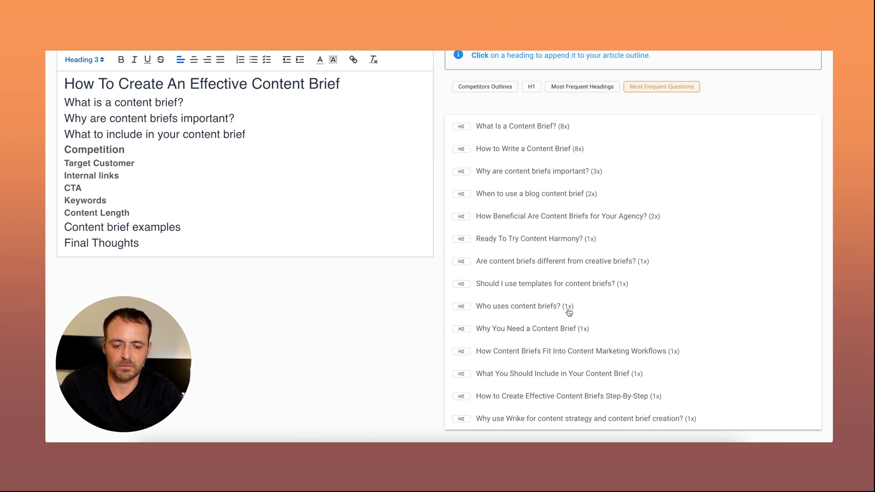
pyautogui.moveTo(613, 172)
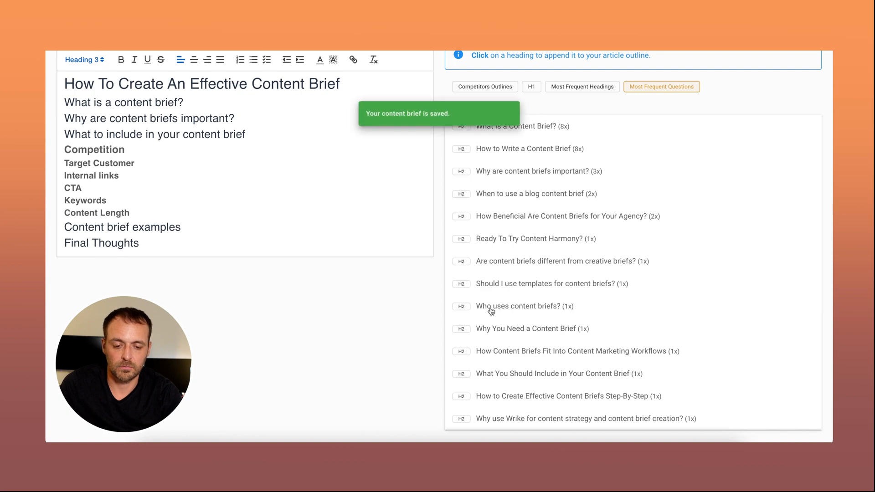
pyautogui.click(518, 306)
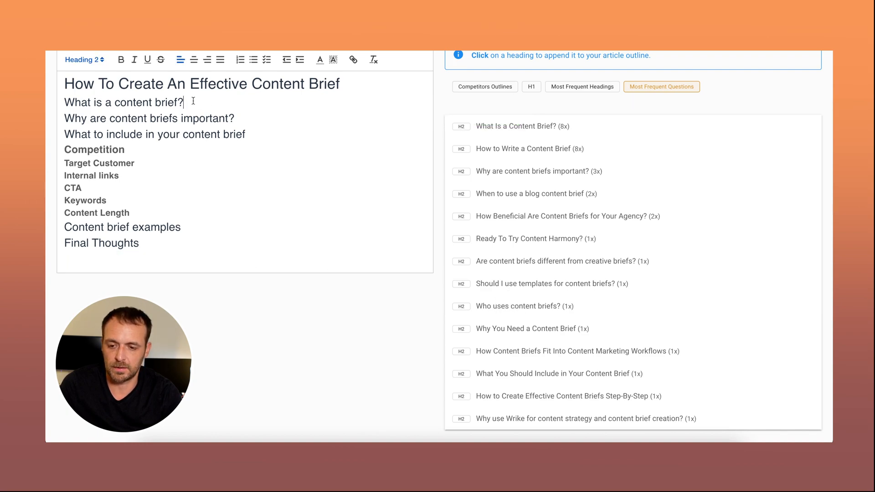
# Add 'Who uses content briefs?' under What is a content brief? as Normal body text.
pyautogui.click(518, 306)
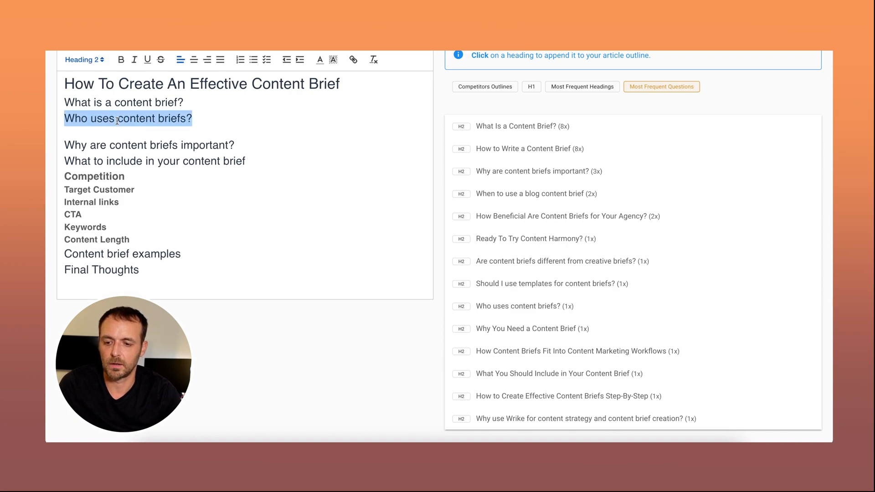
pyautogui.click(84, 60)
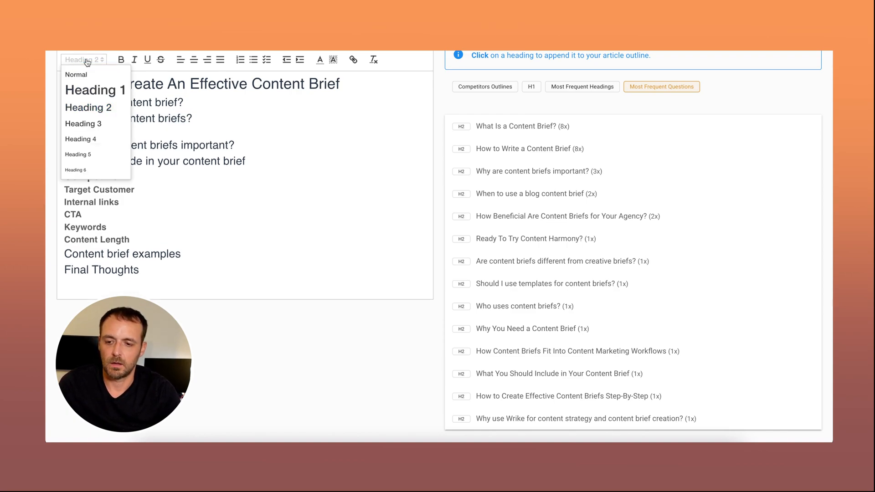
pyautogui.moveTo(84, 123)
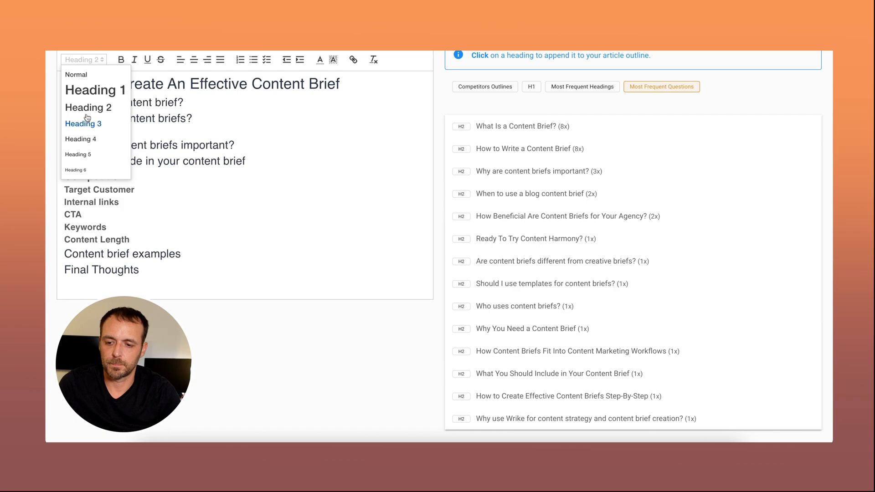
pyautogui.click(88, 107)
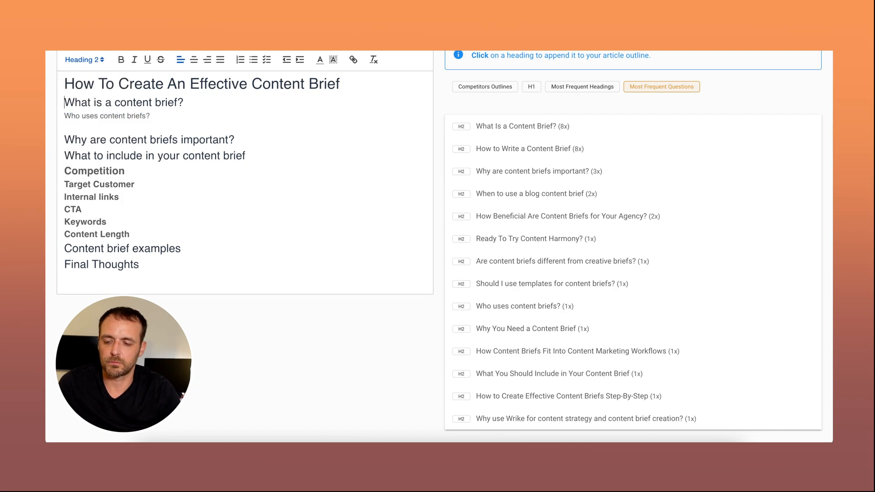
# Rewrite it into the note 'Explain who uses content briefs (Content marketer, SEO, Writers)'.
pyautogui.click(85, 61)
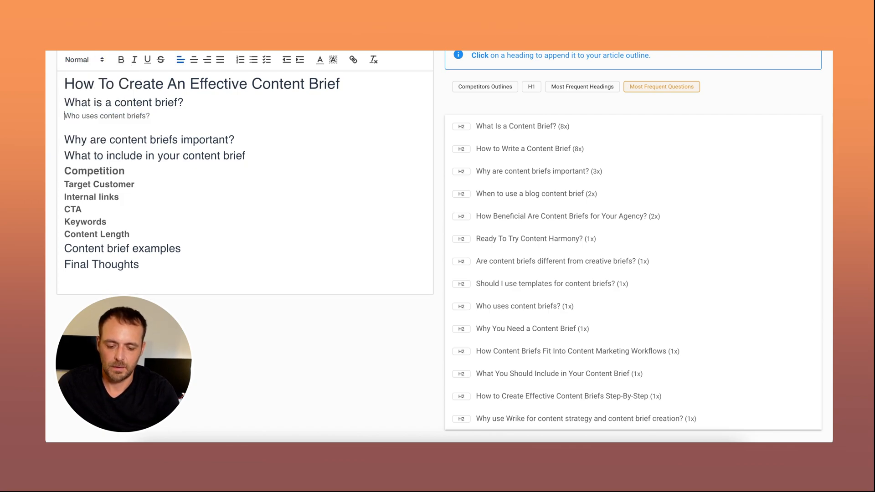
pyautogui.write('Explain w')
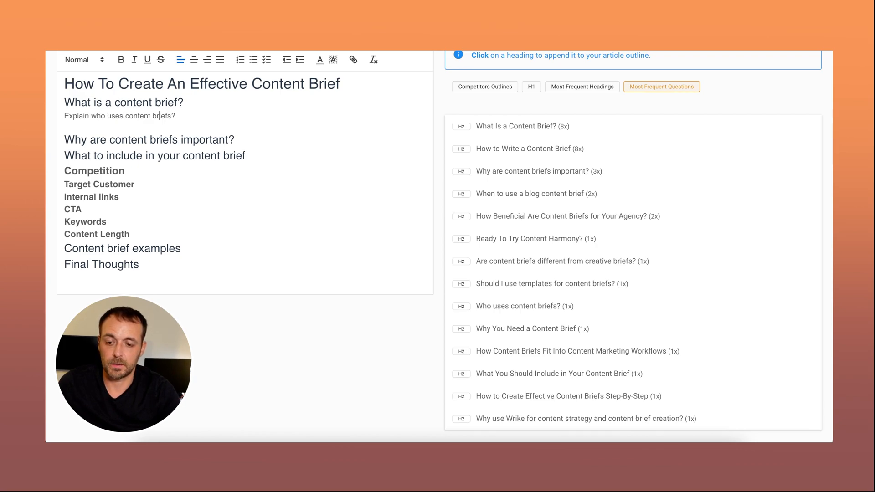
pyautogui.write('()')
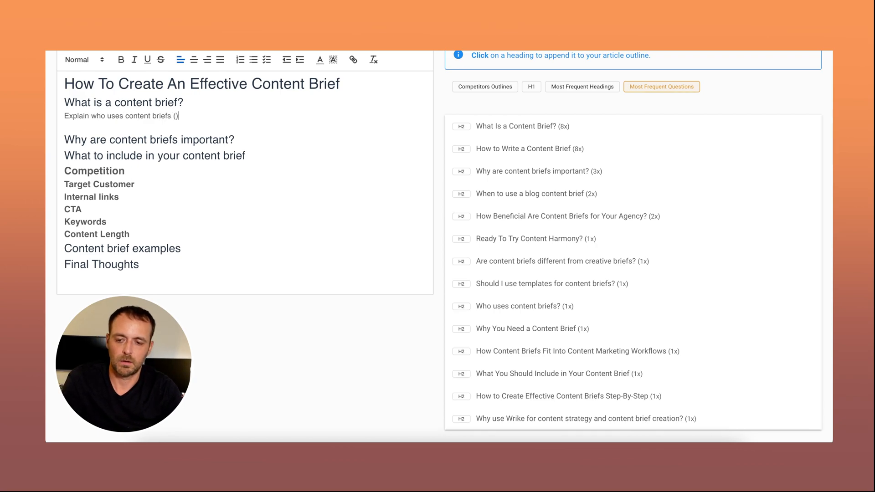
pyautogui.write('Content marketer')
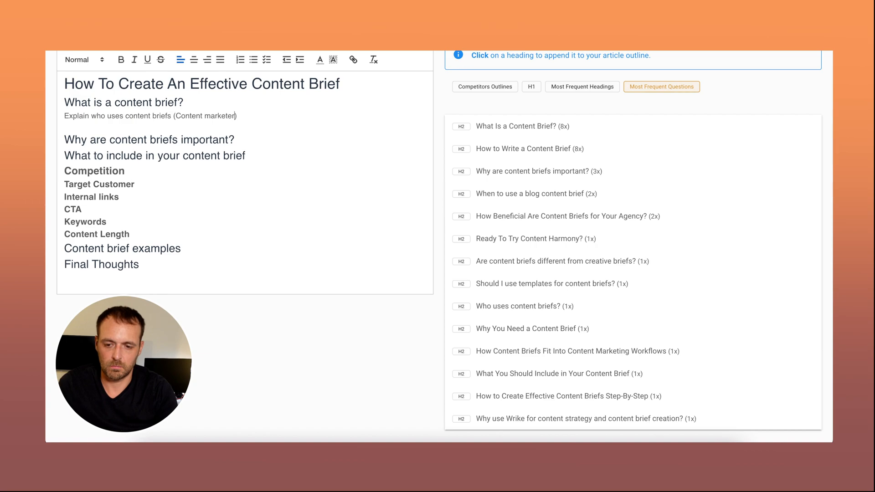
pyautogui.write(', SEO,')
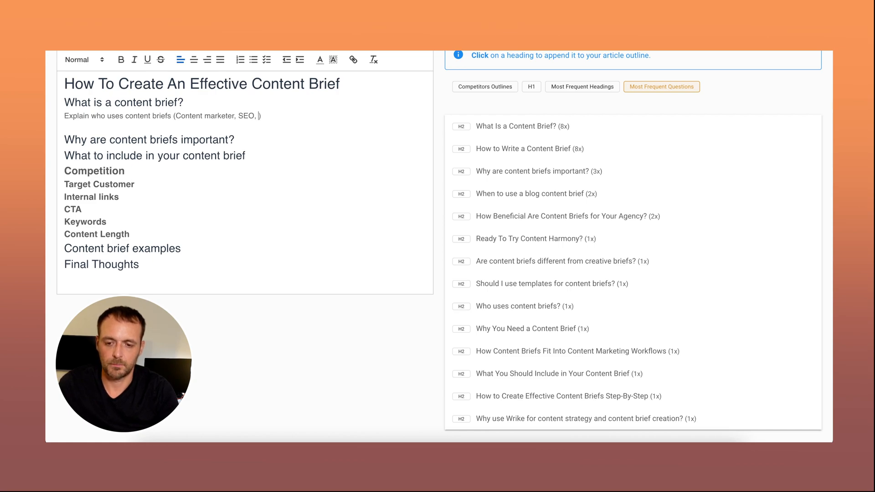
pyautogui.write('Writers')
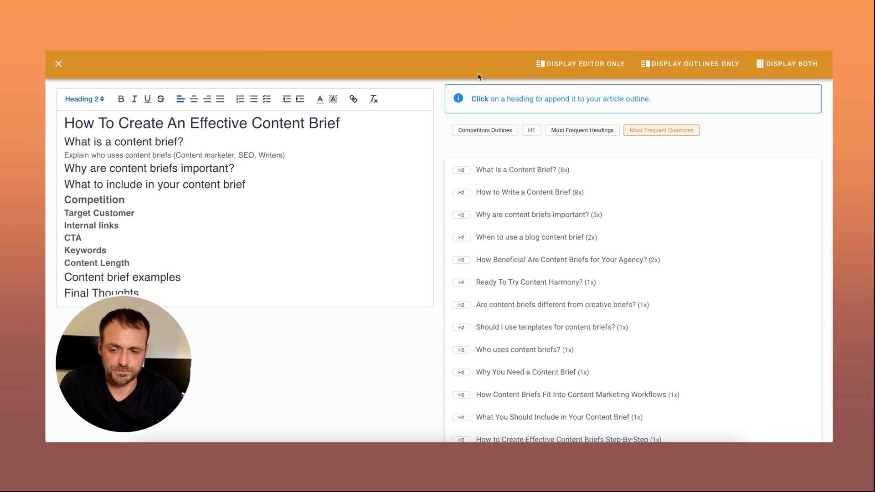
# Leave the outline editor and view the brief's public shared page with DOC export.
pyautogui.click(58, 63)
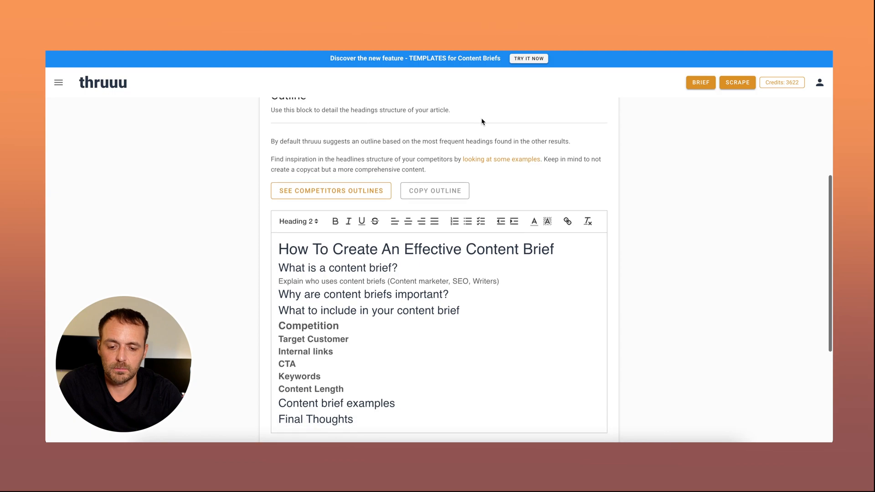
pyautogui.click(412, 334)
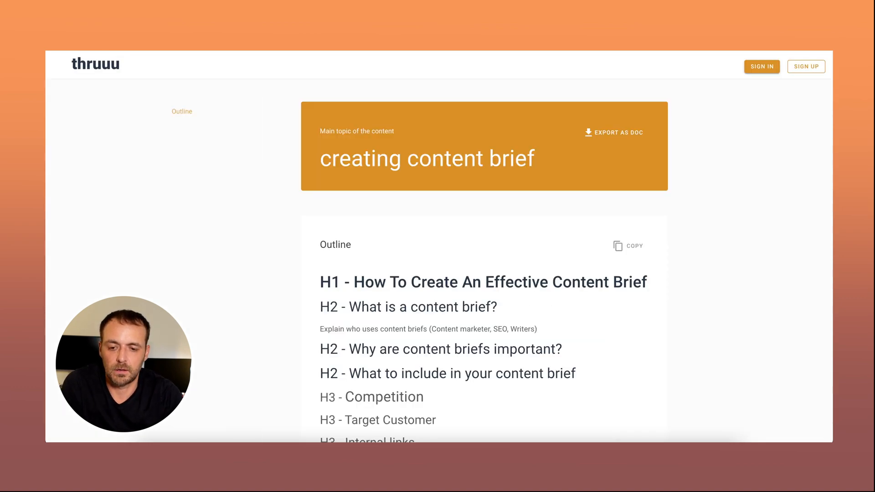
pyautogui.moveTo(741, 112)
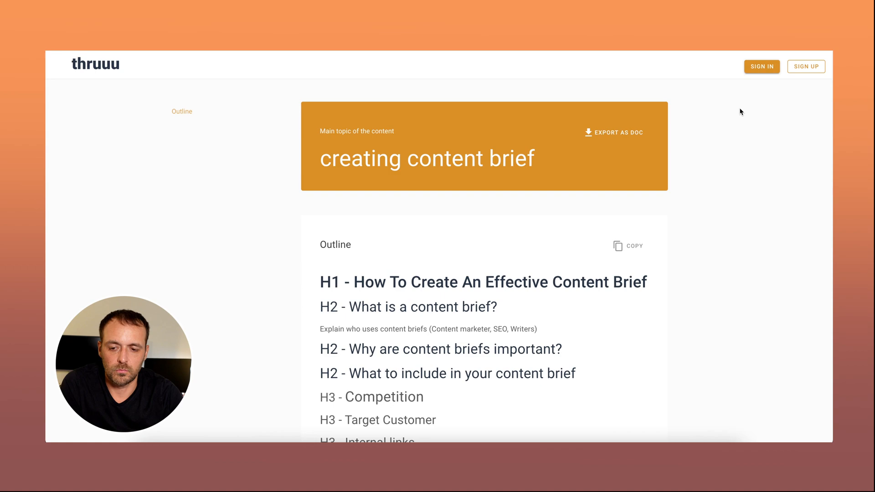
pyautogui.scroll(-3)
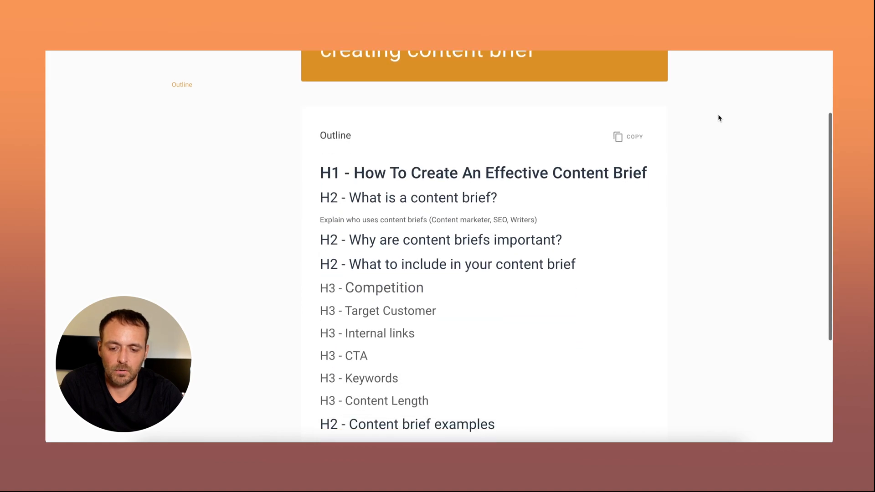
pyautogui.scroll(3)
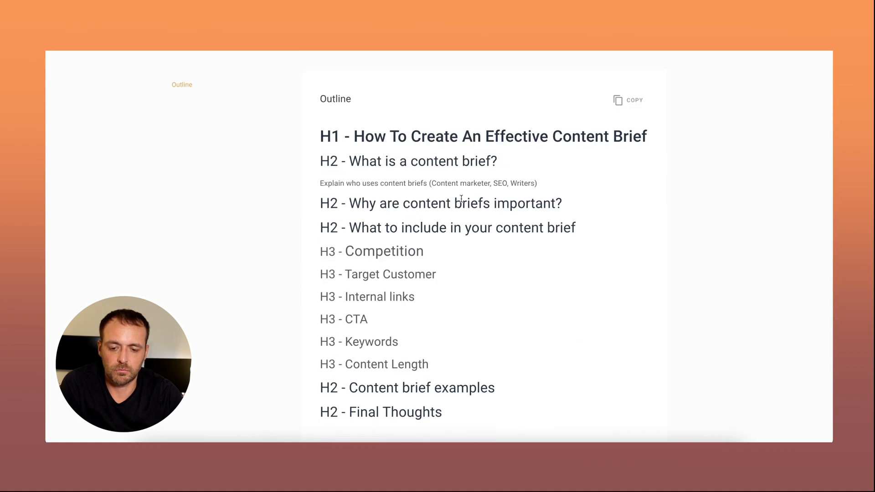
pyautogui.scroll(3)
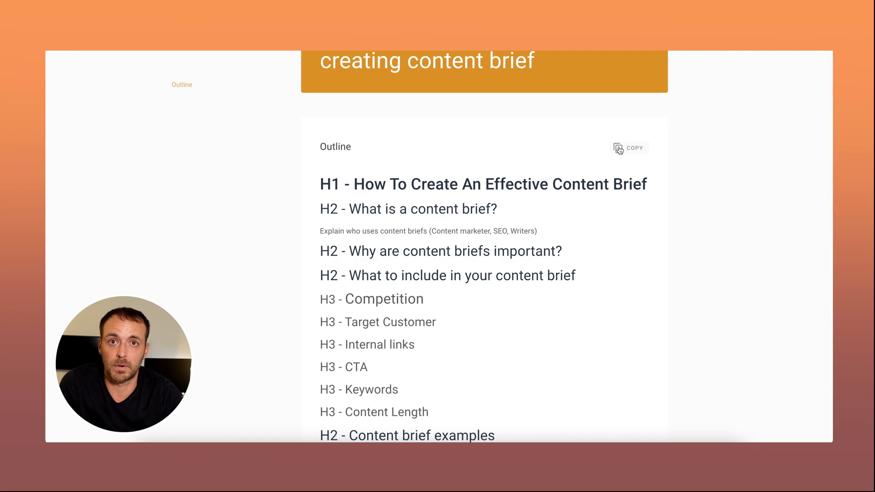
pyautogui.scroll(-3)
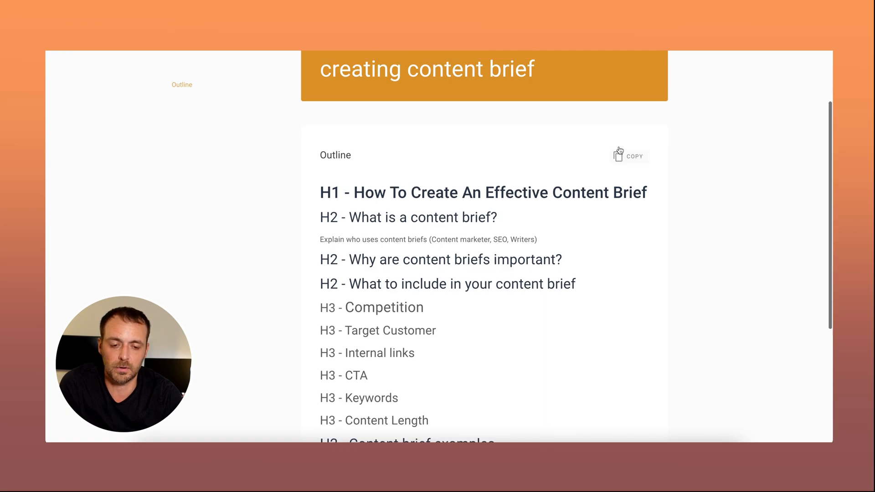
pyautogui.scroll(3)
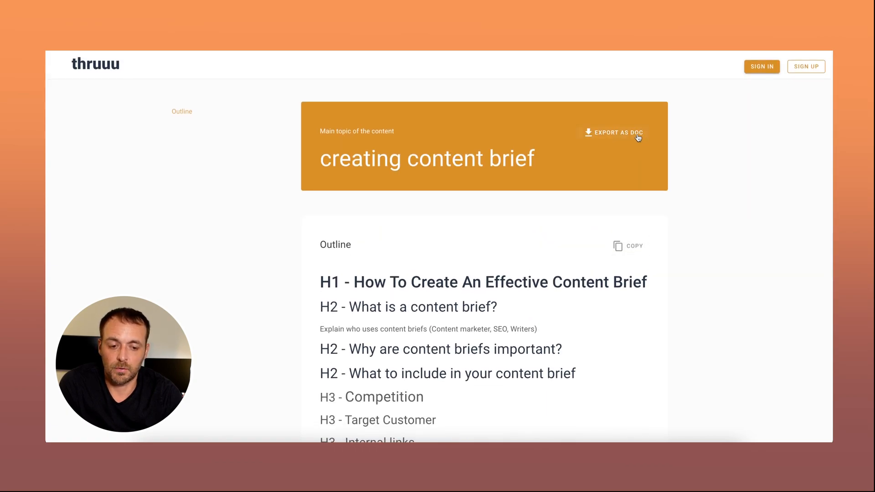
pyautogui.moveTo(616, 166)
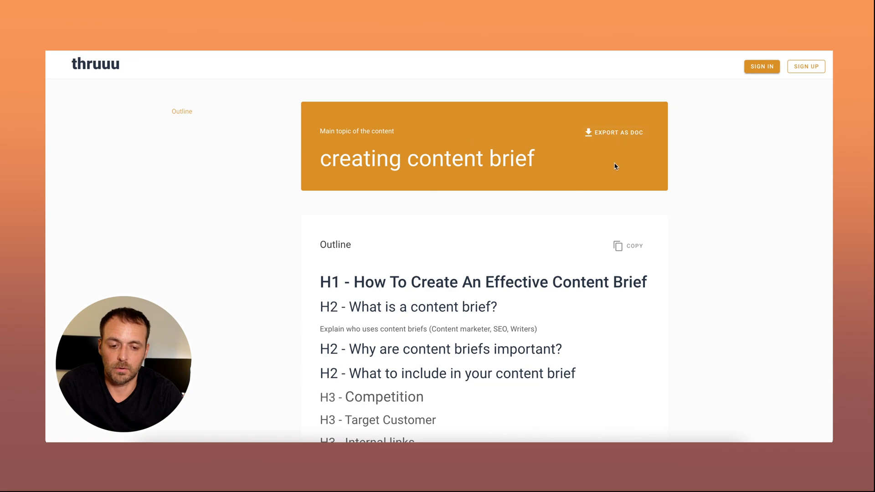
pyautogui.scroll(-3)
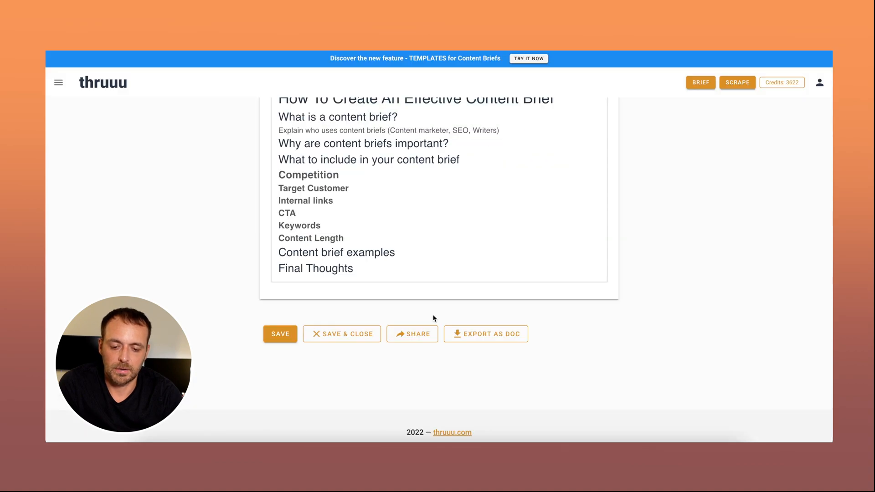
pyautogui.moveTo(480, 339)
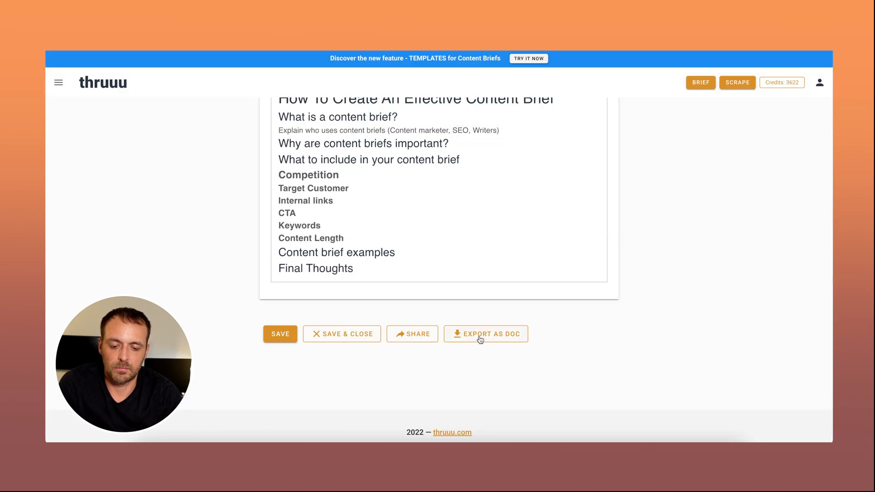